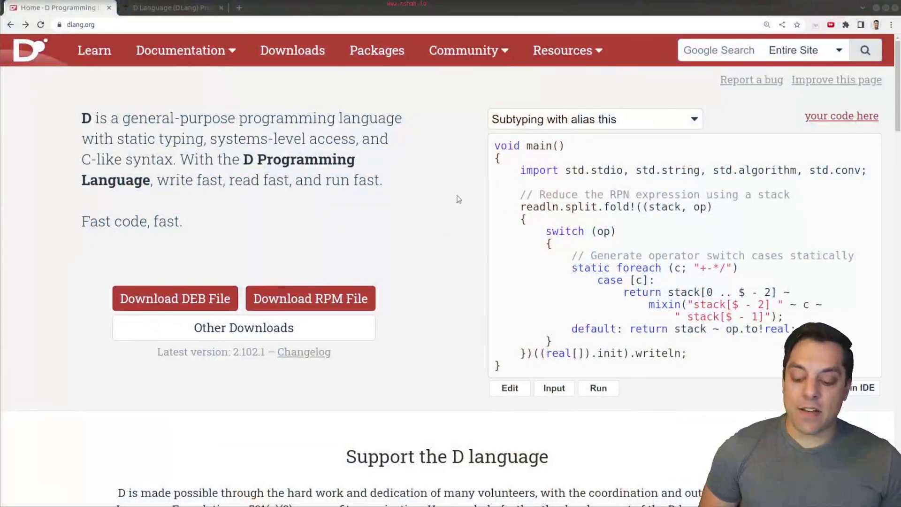
# Step: Navigate to dlang.org's Library Reference and expand the core module list in the sidebar
pyautogui.click(178, 50)
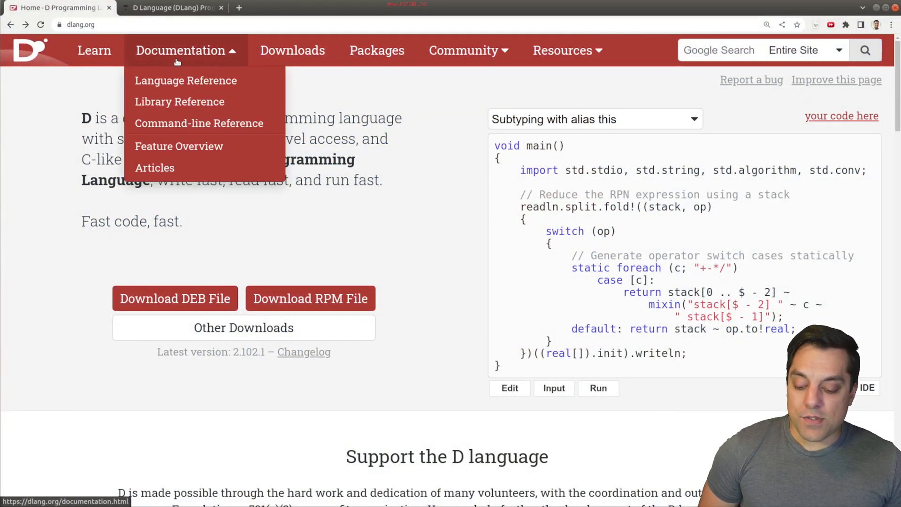
pyautogui.click(179, 101)
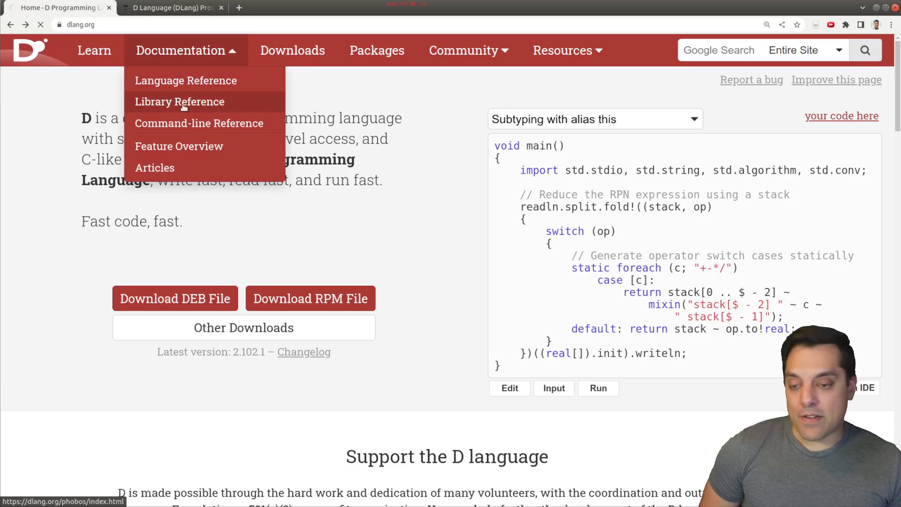
pyautogui.click(180, 101)
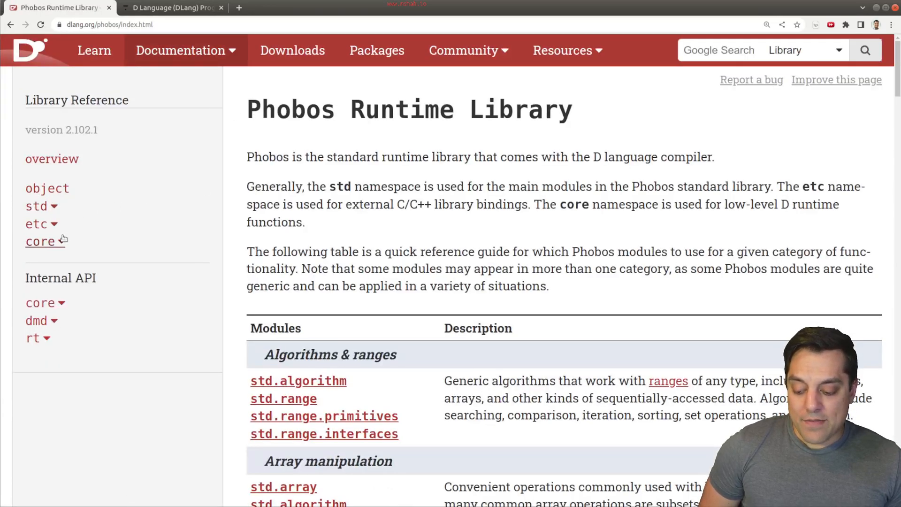
pyautogui.click(42, 242)
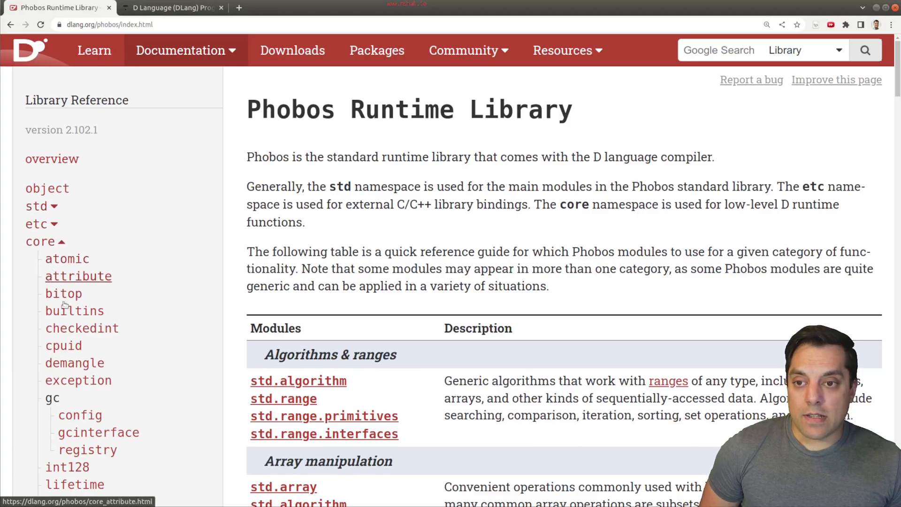
pyautogui.scroll(-3)
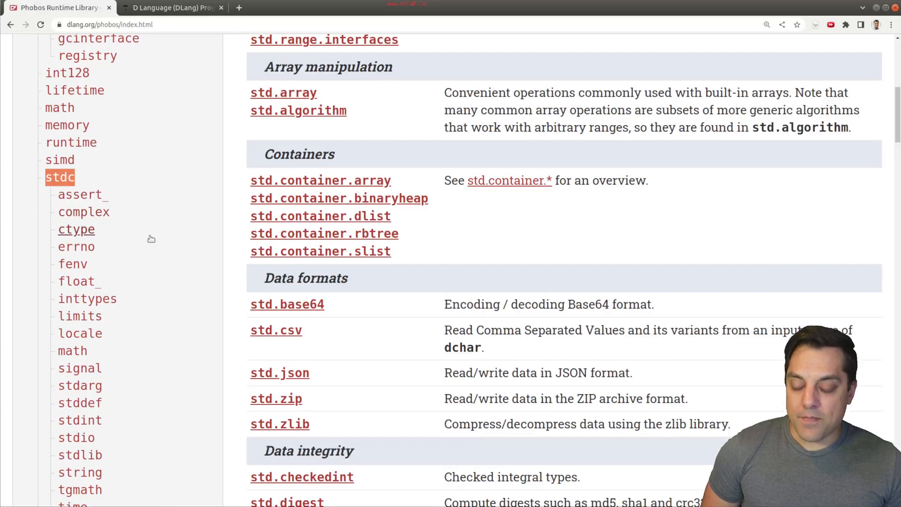
pyautogui.scroll(-3)
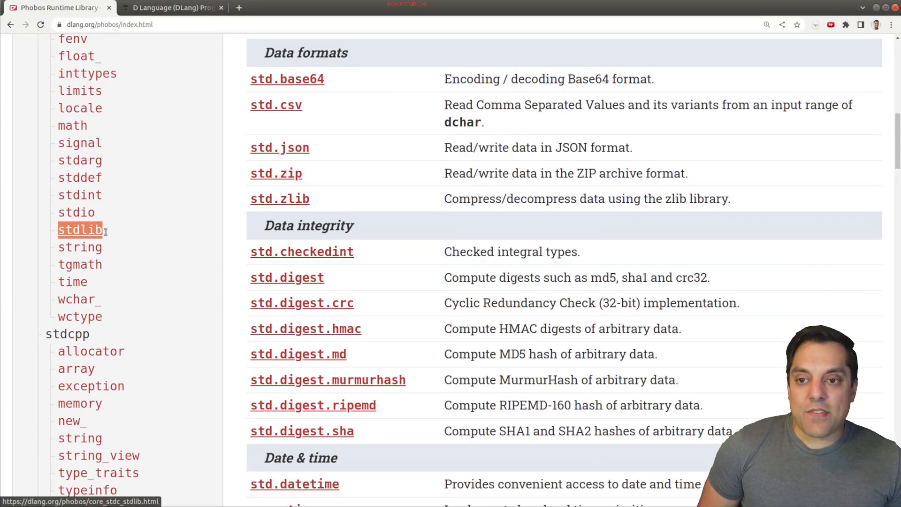
pyautogui.moveTo(89, 229)
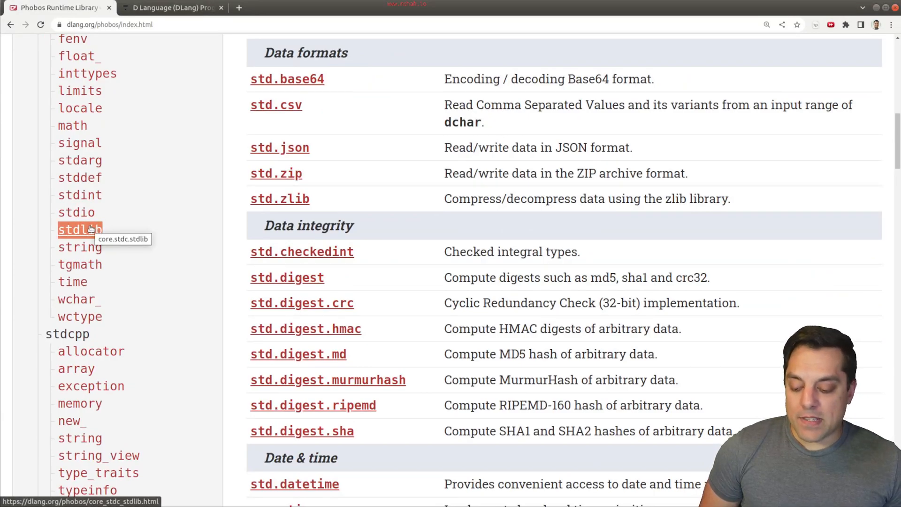
# Step: Open the core.stdc.stdlib reference page and skim its C function declarations
pyautogui.click(80, 229)
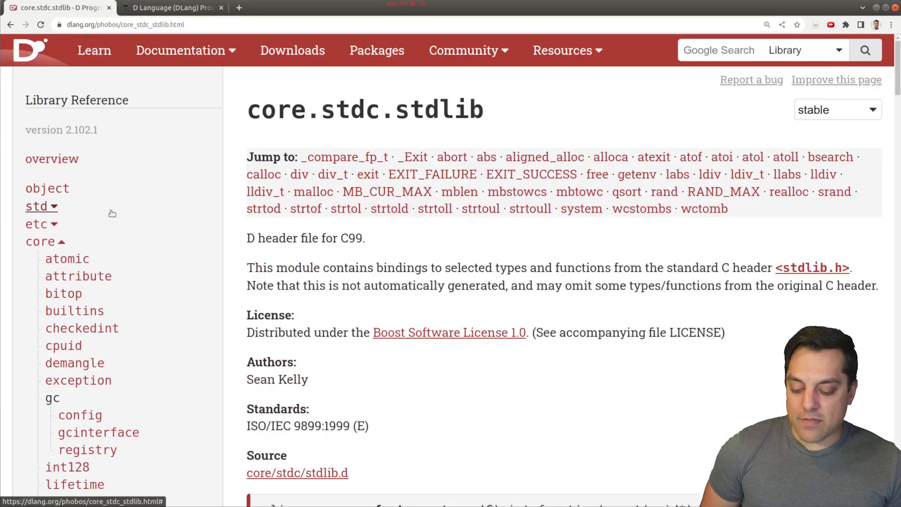
pyautogui.scroll(-3)
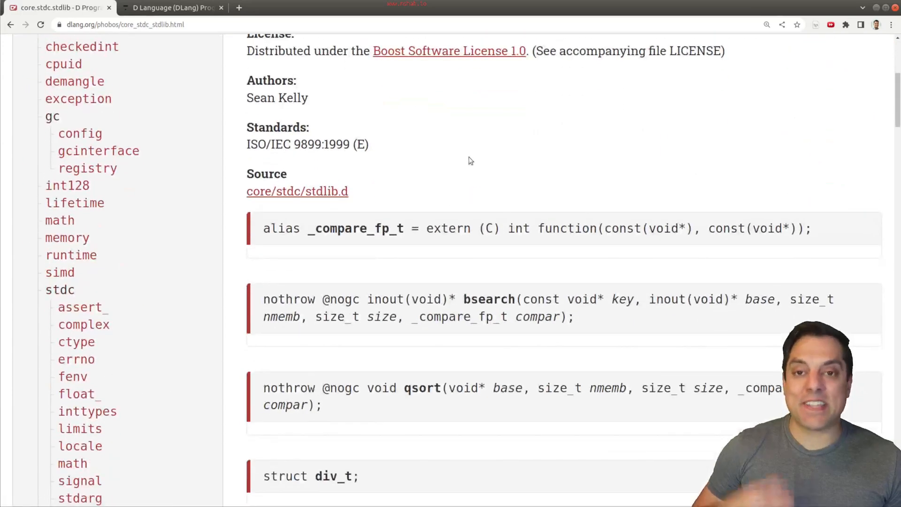
pyautogui.scroll(3)
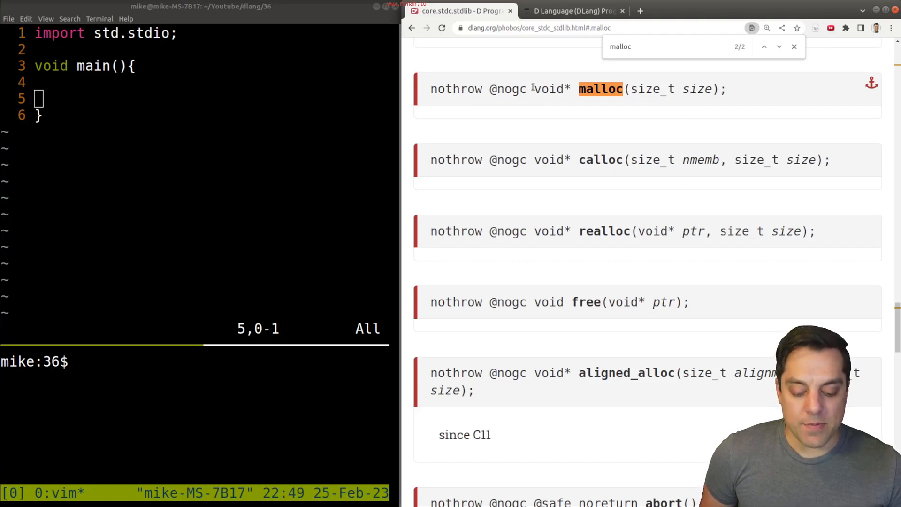
# Step: Find malloc on the stdlib page and read through the allocation functions
pyautogui.doubleClick(511, 89)
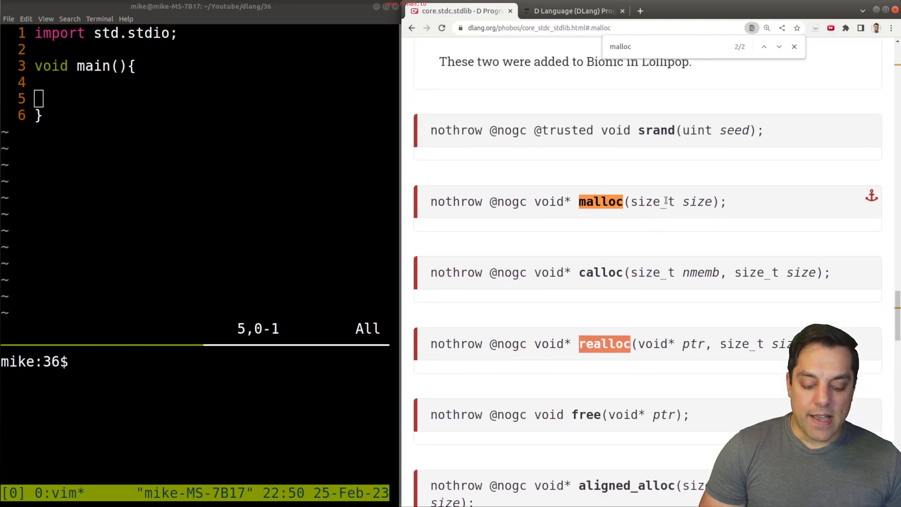
pyautogui.scroll(-3)
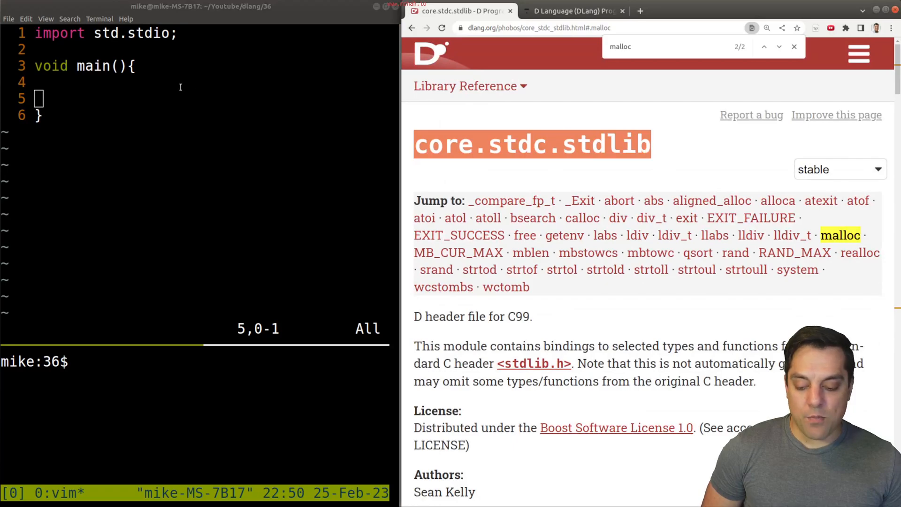
# Step: Add 'import core.stdc.stdlib;' below std.stdio and open empty lines inside main
pyautogui.write('import core.stdc')
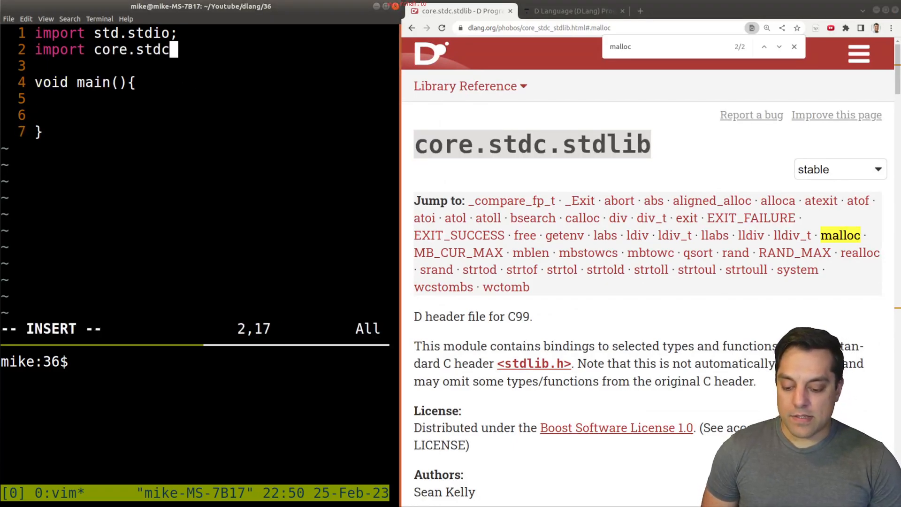
pyautogui.write('.stdlib;')
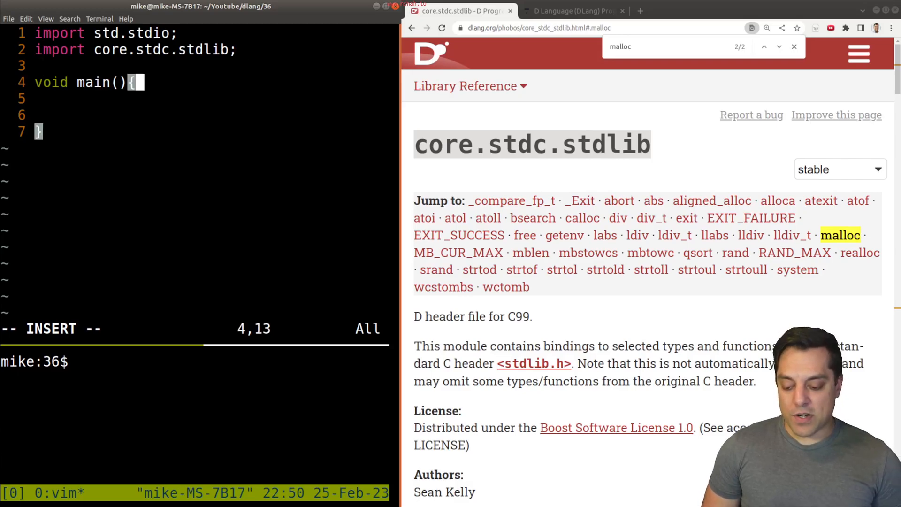
pyautogui.press('Enter')
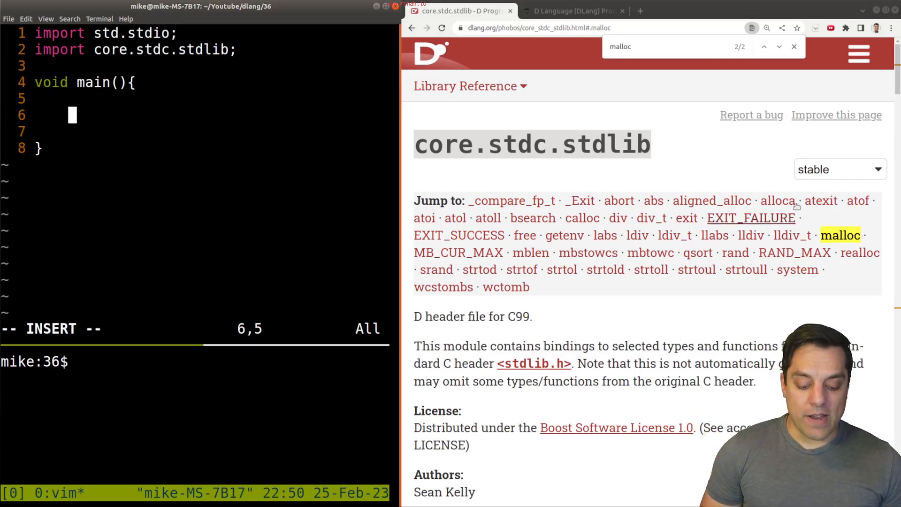
pyautogui.scroll(-3)
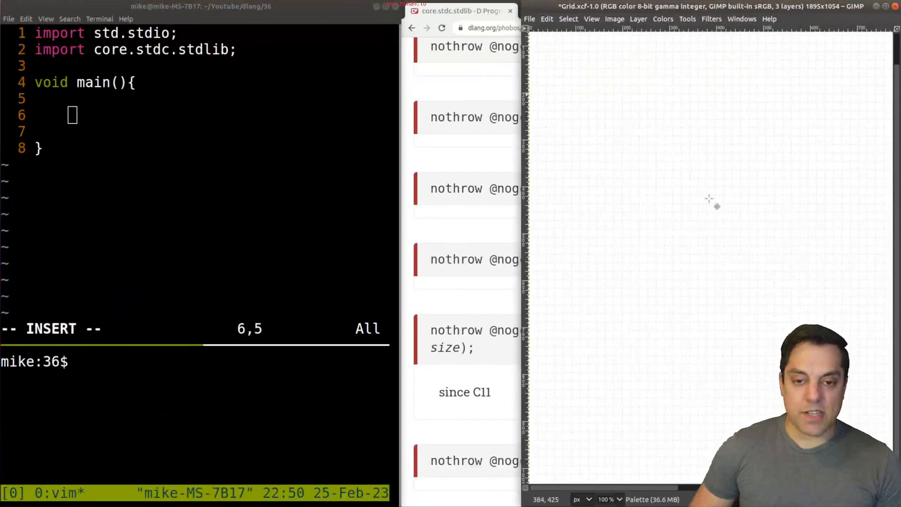
pyautogui.moveTo(548, 77)
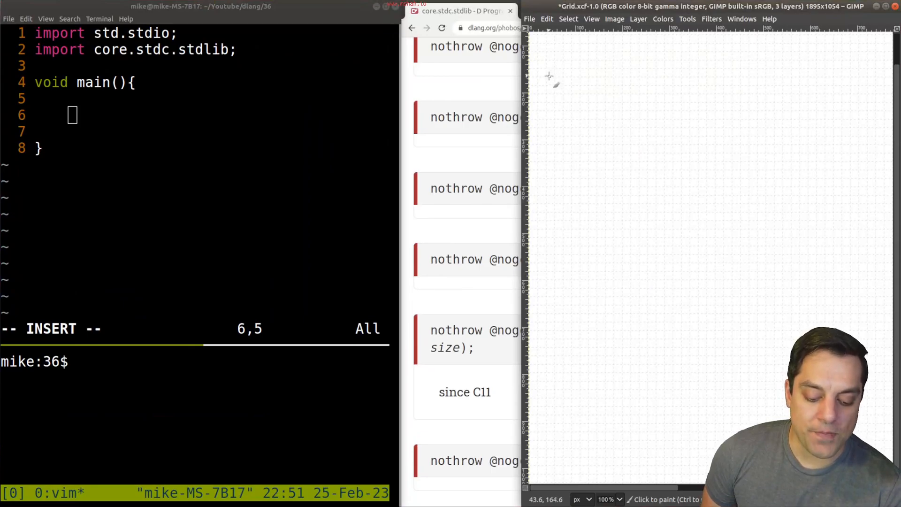
# Step: Handwrite 'int* memory' on the canvas with an arrow leading to the memory block
pyautogui.moveTo(544, 80); pyautogui.dragTo(581, 80)
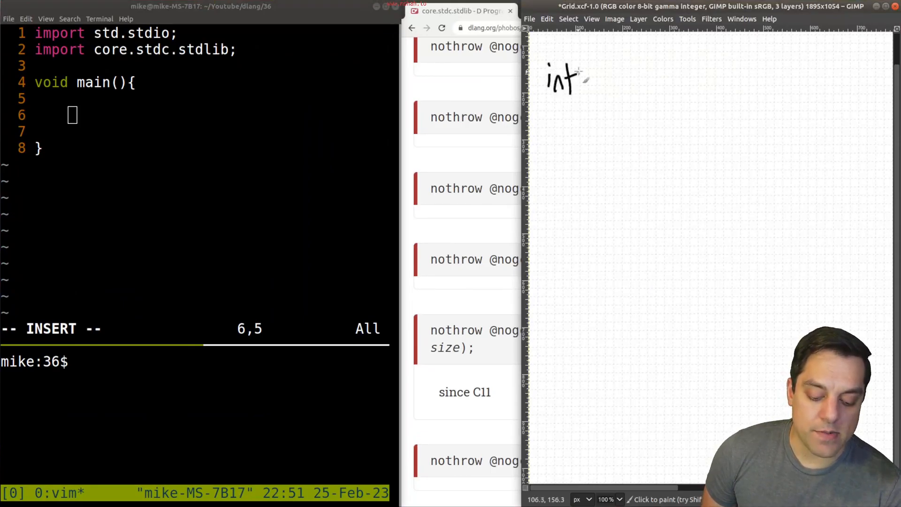
pyautogui.moveTo(592, 86); pyautogui.dragTo(626, 89)
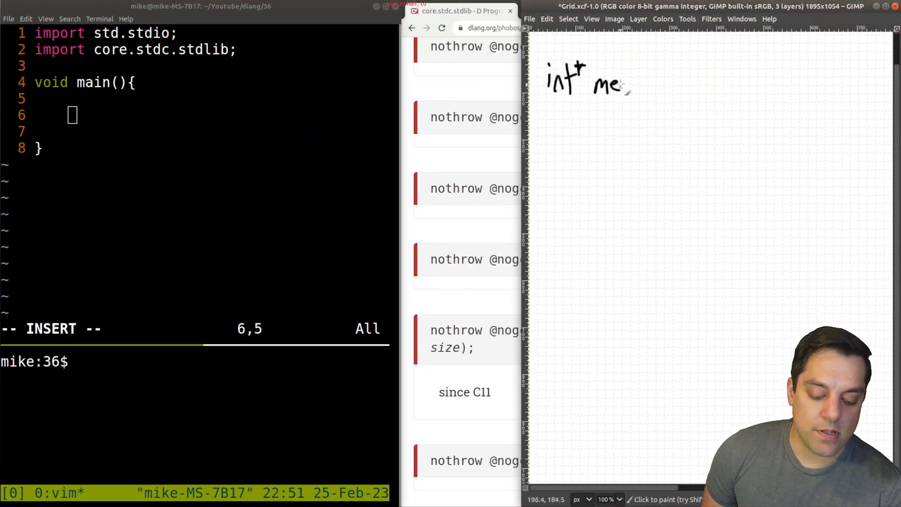
pyautogui.moveTo(618, 86); pyautogui.dragTo(672, 87)
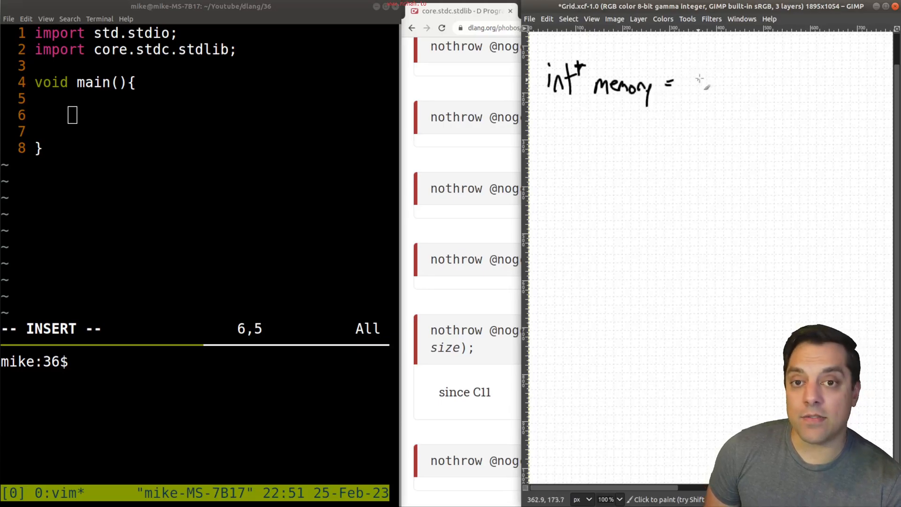
pyautogui.moveTo(672, 89); pyautogui.dragTo(724, 83)
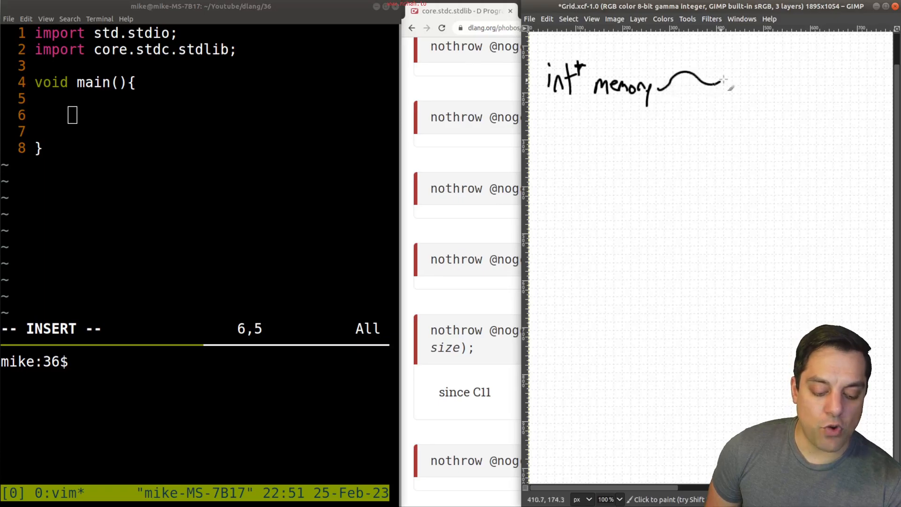
pyautogui.moveTo(730, 83); pyautogui.dragTo(856, 84)
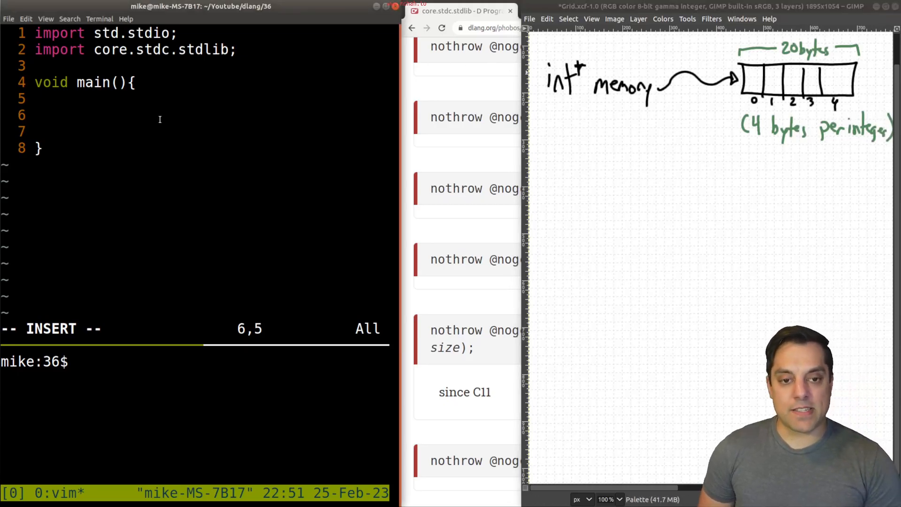
# Step: Write 'int* memory = malloc(int.sizeof * 5);' inside main
pyautogui.write('int')
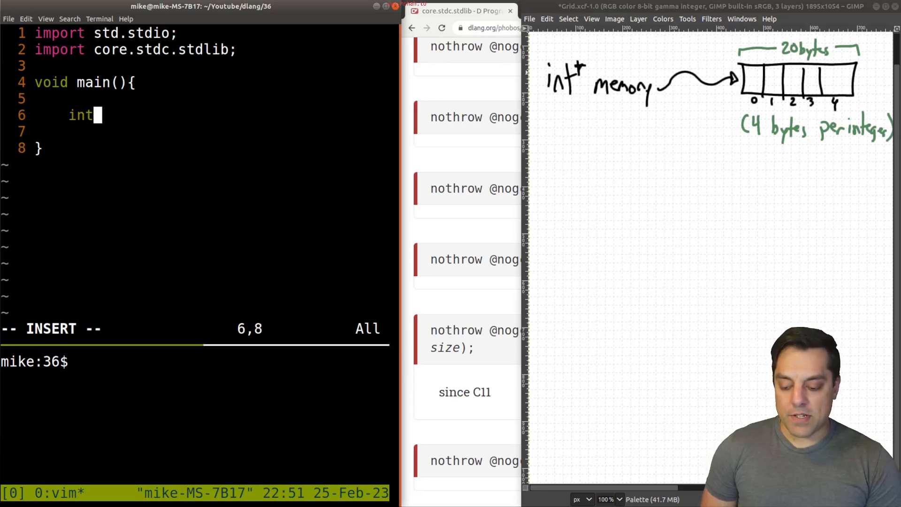
pyautogui.write('* memory = m')
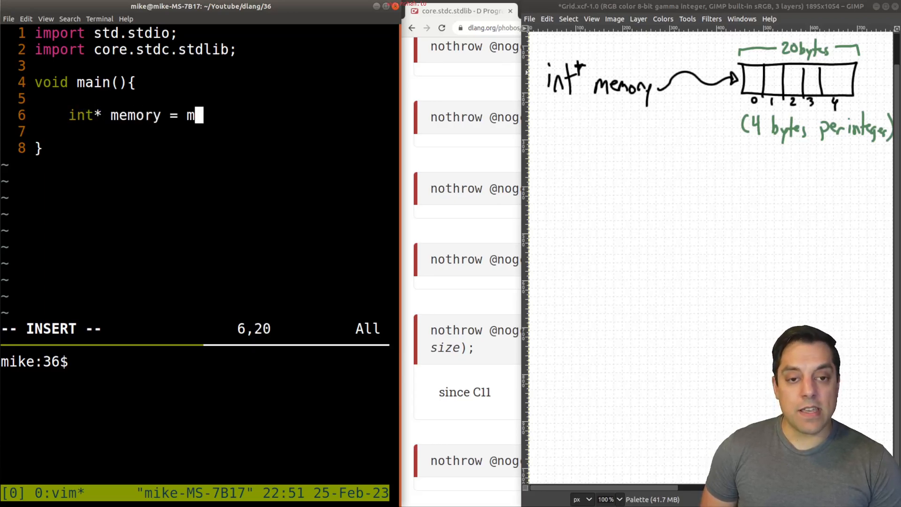
pyautogui.write('alloc(int.')
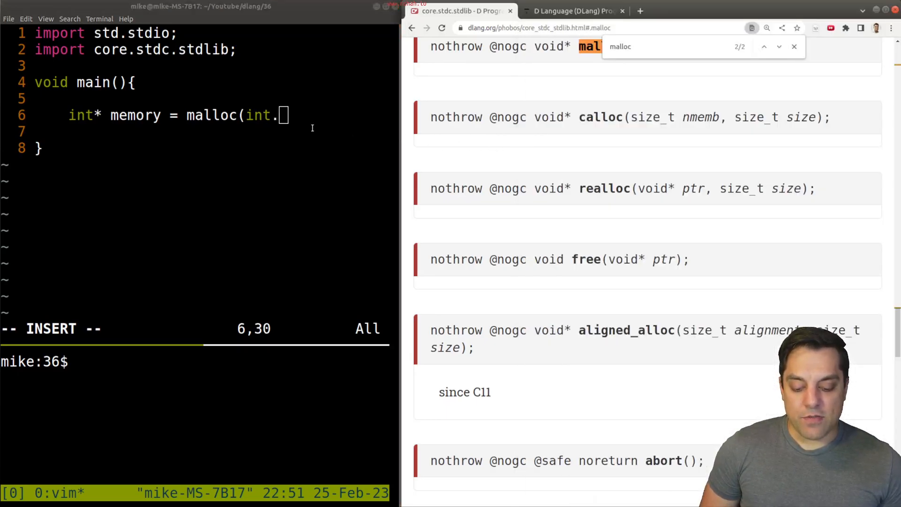
pyautogui.write('sizeof *')
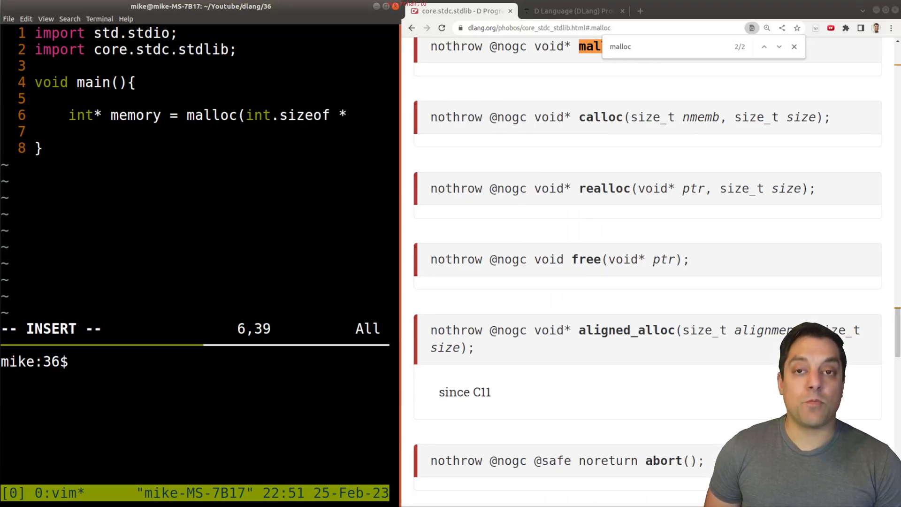
pyautogui.write('5);')
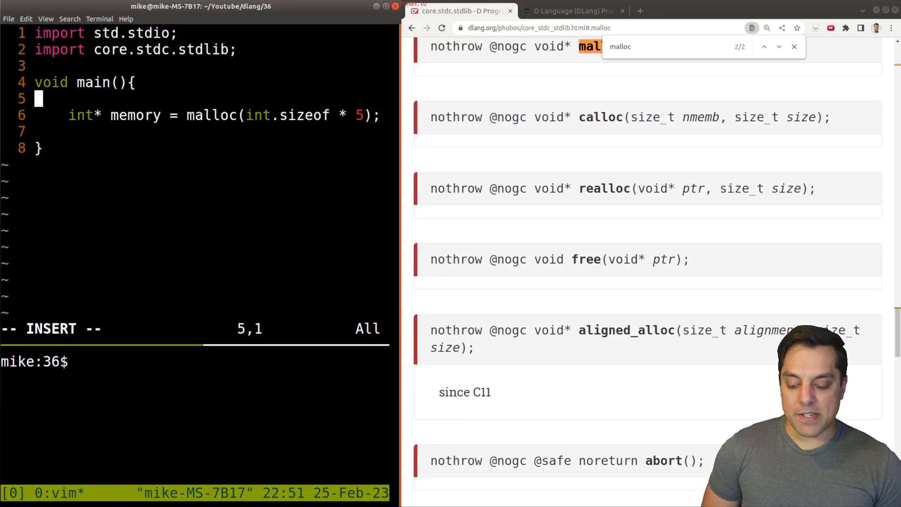
# Step: Add a comment above it about allocating 20 bytes of data, ending with a period
pyautogui.write('// Allocate 20 bytes (5 integers')
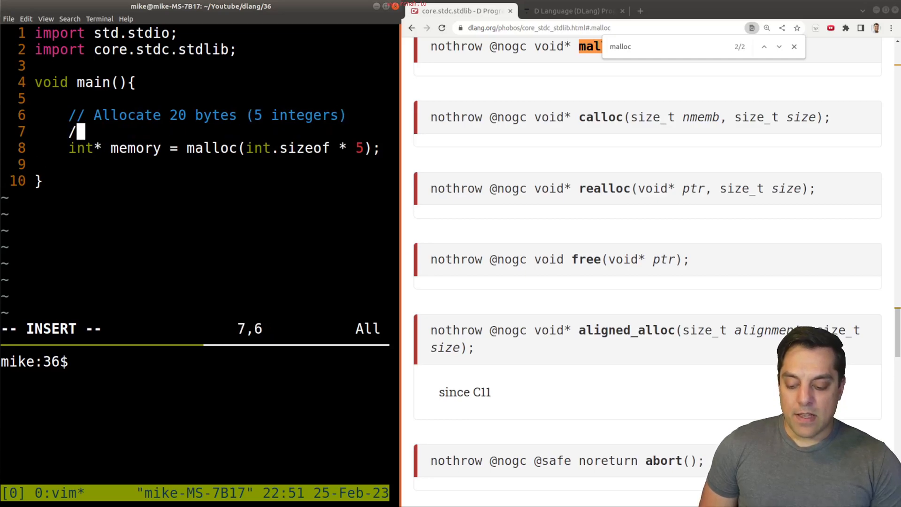
pyautogui.write('/ of data;')
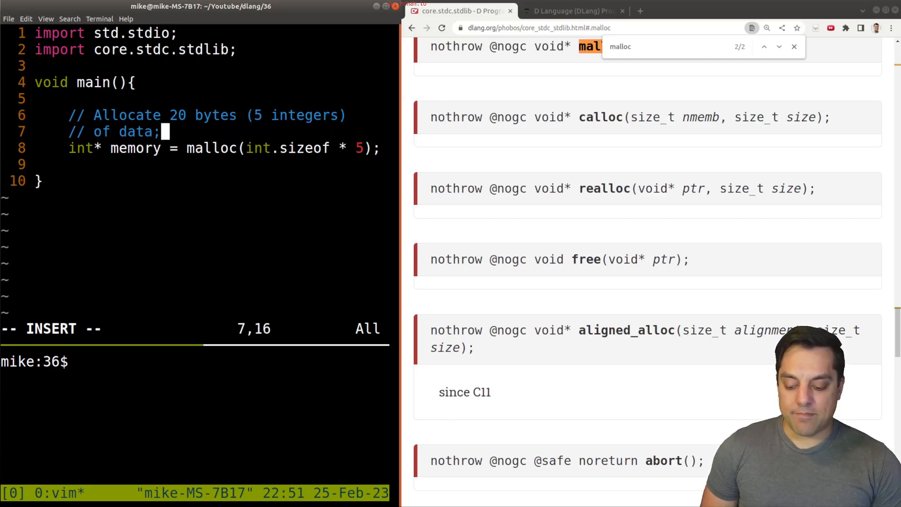
pyautogui.press('Escape')
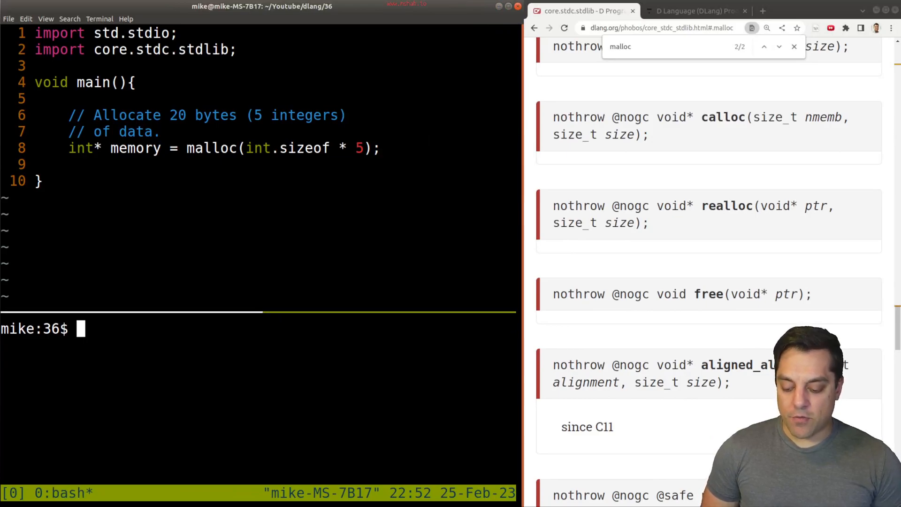
# Step: Run rdmd main.d to hit the void*-to-int* conversion error, then underline int* in the sketch
pyautogui.write('rdmd main.d')
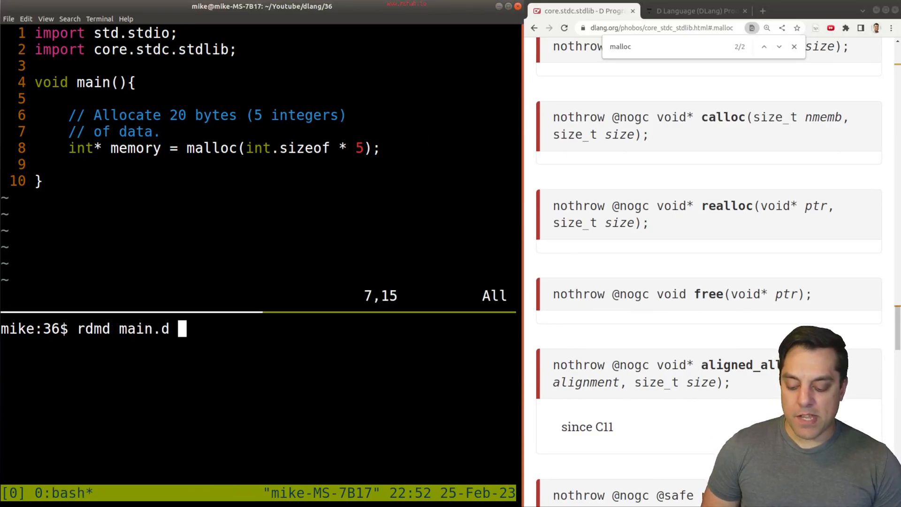
pyautogui.press('Return')
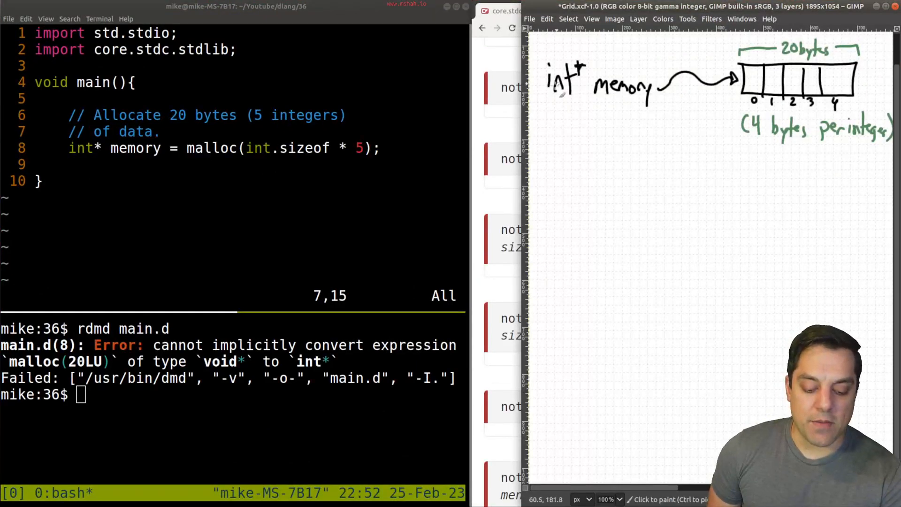
pyautogui.moveTo(544, 97); pyautogui.dragTo(577, 118)
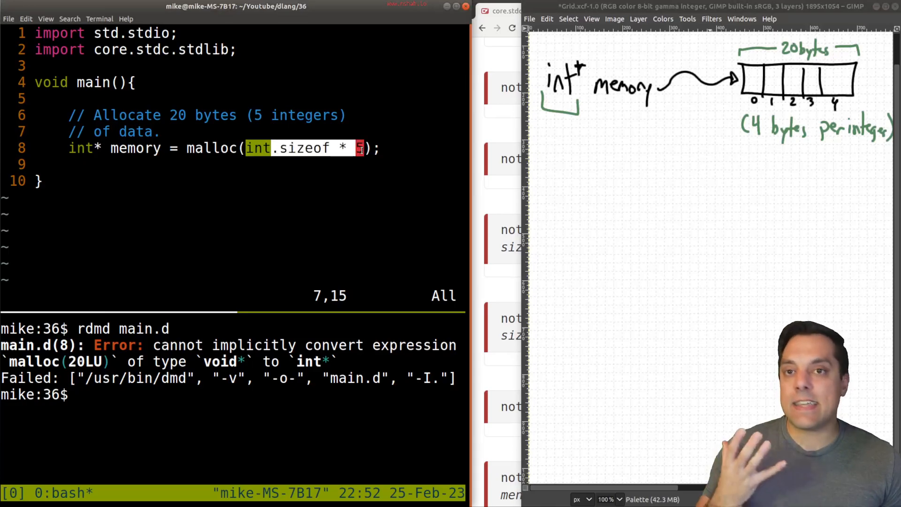
pyautogui.write('5')
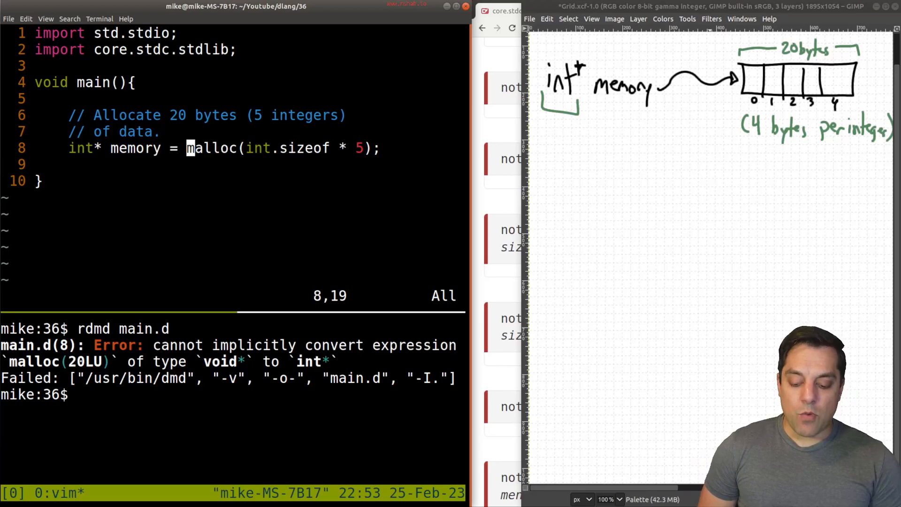
# Step: Insert cast(int*) before malloc and rerun rdmd main.d so it compiles
pyautogui.press('i')
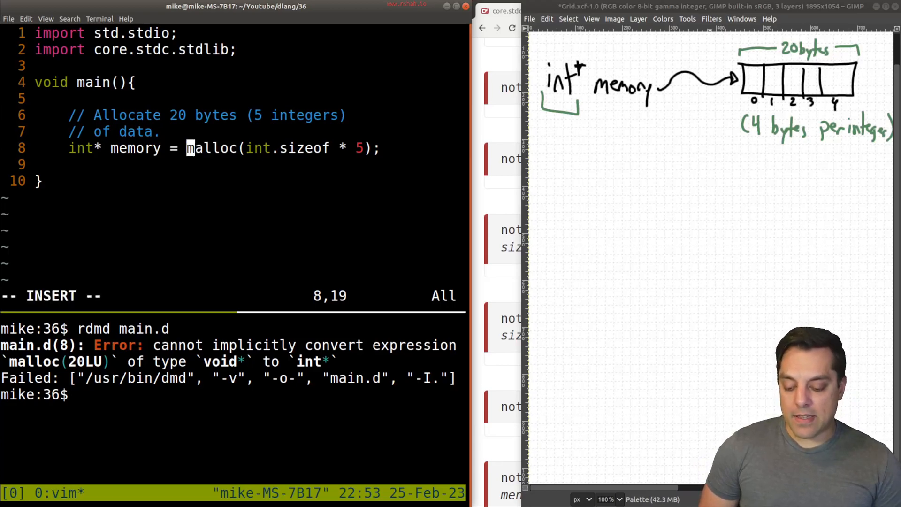
pyautogui.write('cas')
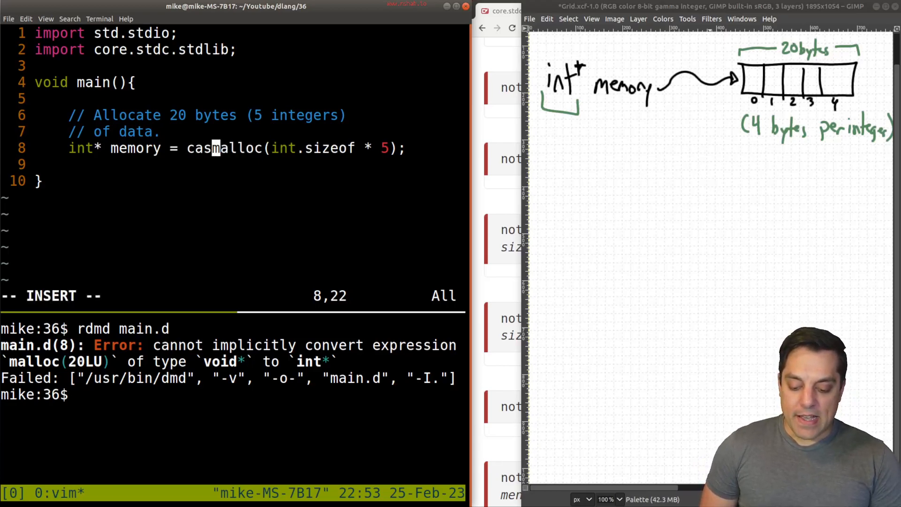
pyautogui.write('(int*')
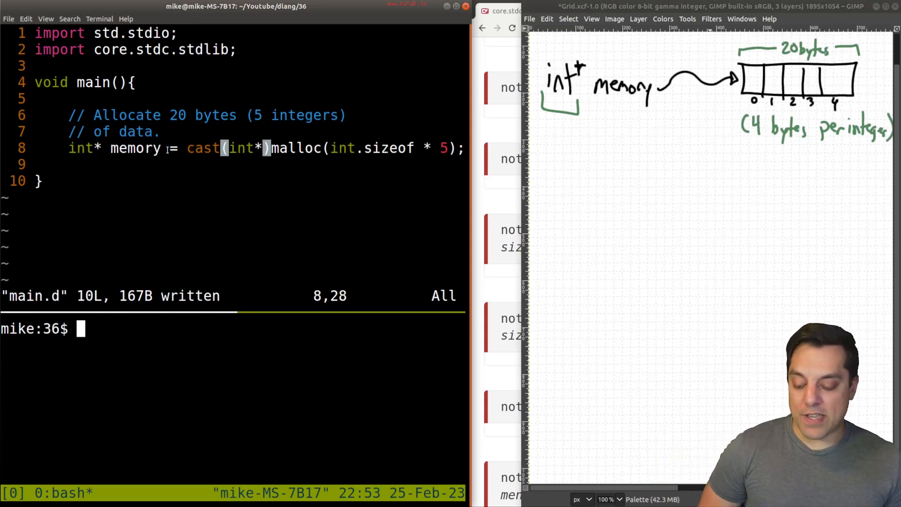
pyautogui.write('rdmd main.d')
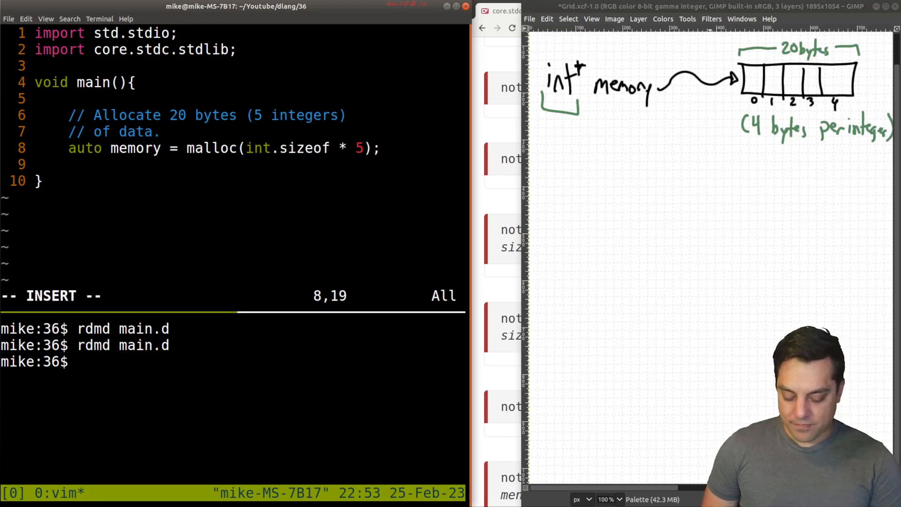
pyautogui.write('c(int*)')
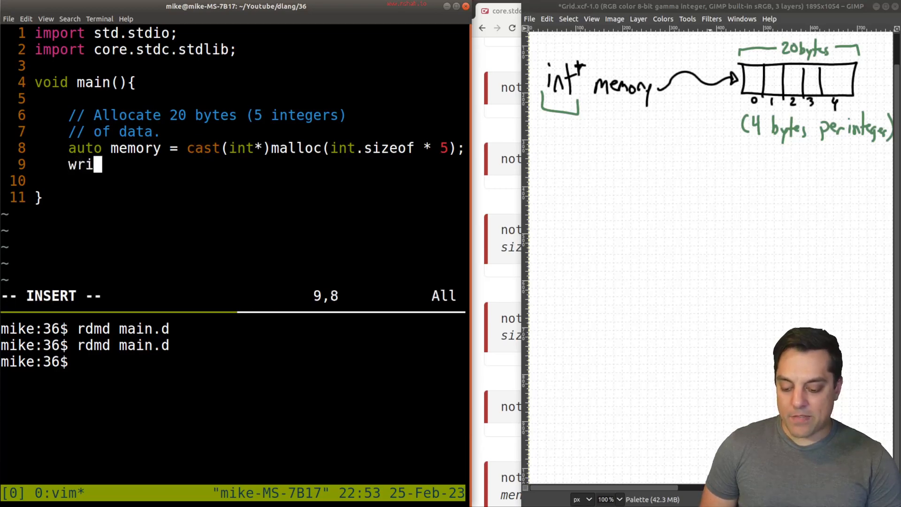
# Step: Add writeln(typeid(memory)); save and run to print the pointer's type
pyautogui.write('teln(memor')
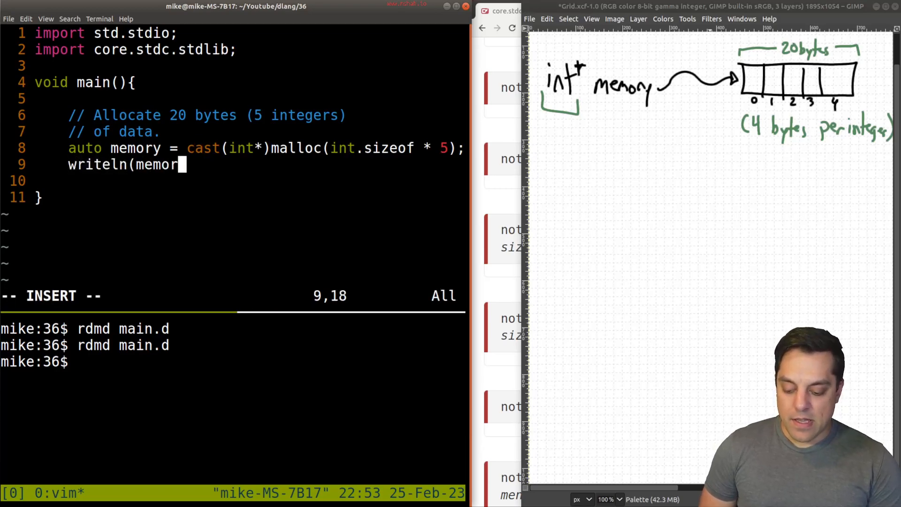
pyautogui.write('.typeif')
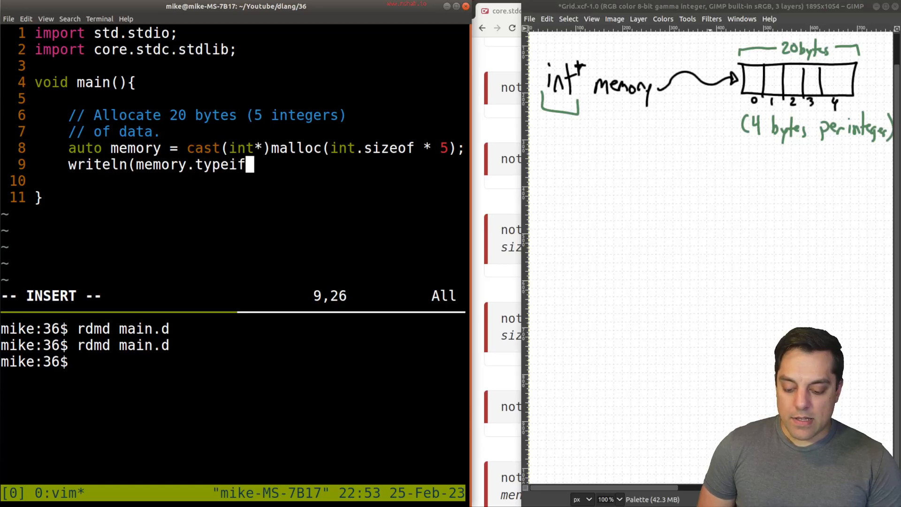
pyautogui.write('d);')
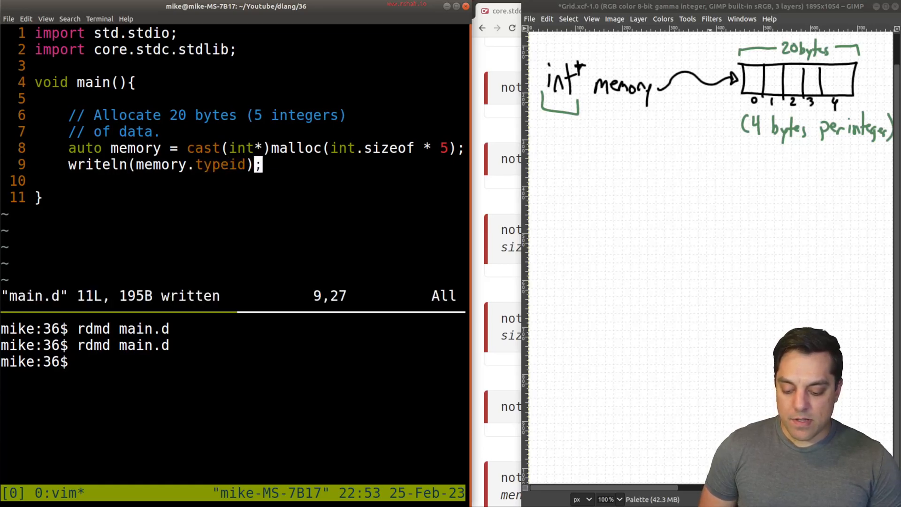
pyautogui.press('Return')
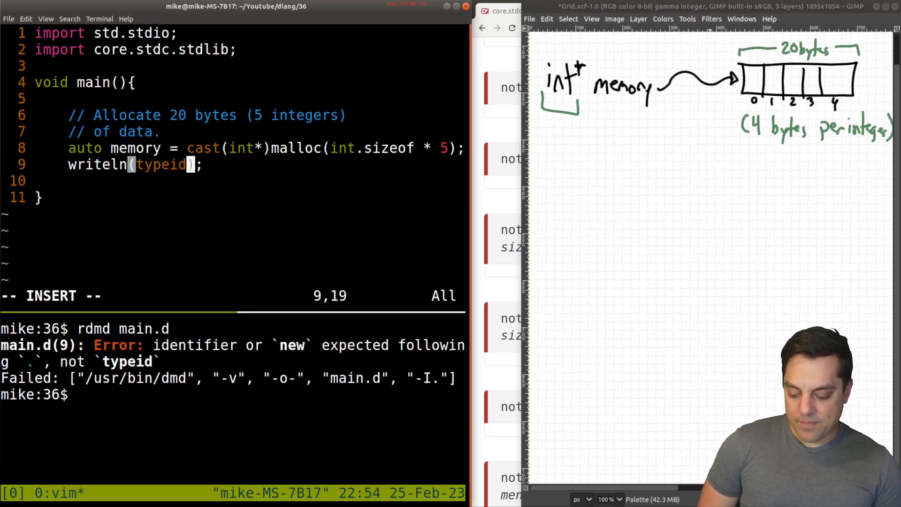
pyautogui.write('memory)')
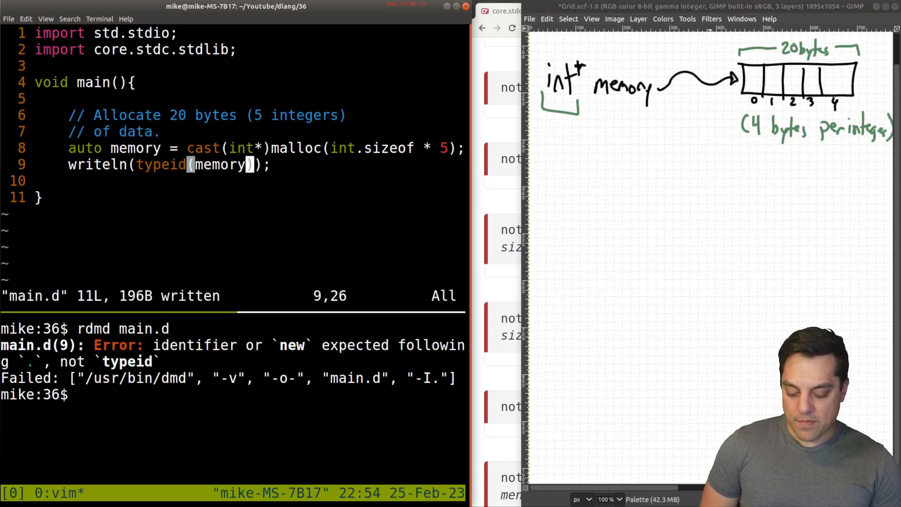
pyautogui.press('Return')
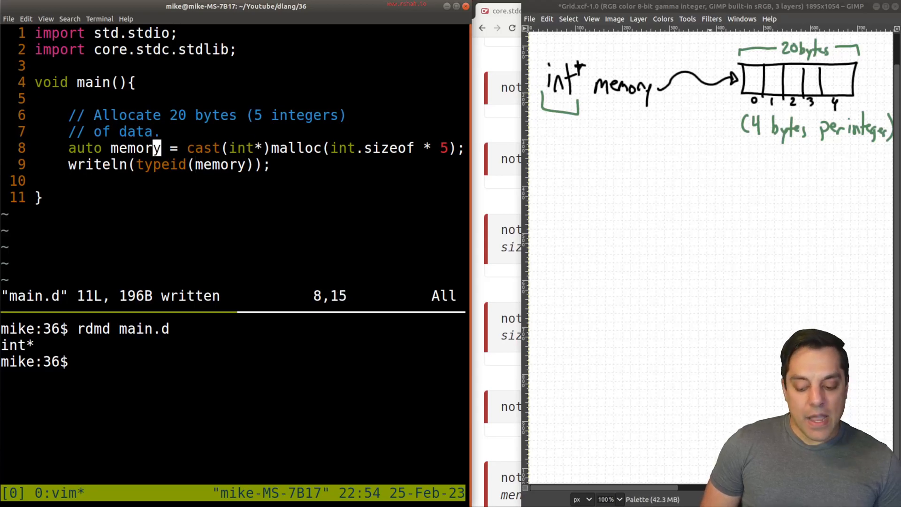
# Step: Try removing the cast to compare, restore cast(int*), and rerun so it prints int*
pyautogui.press('0')
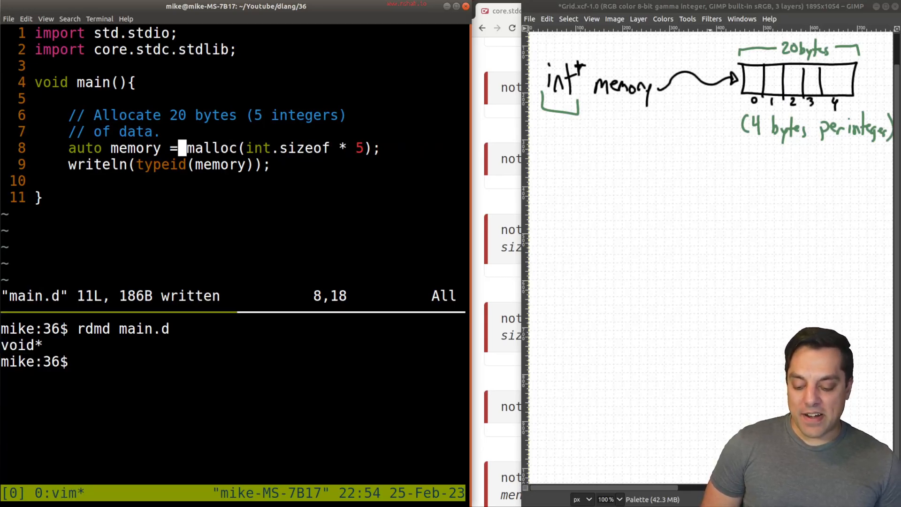
pyautogui.write('cast(int*)')
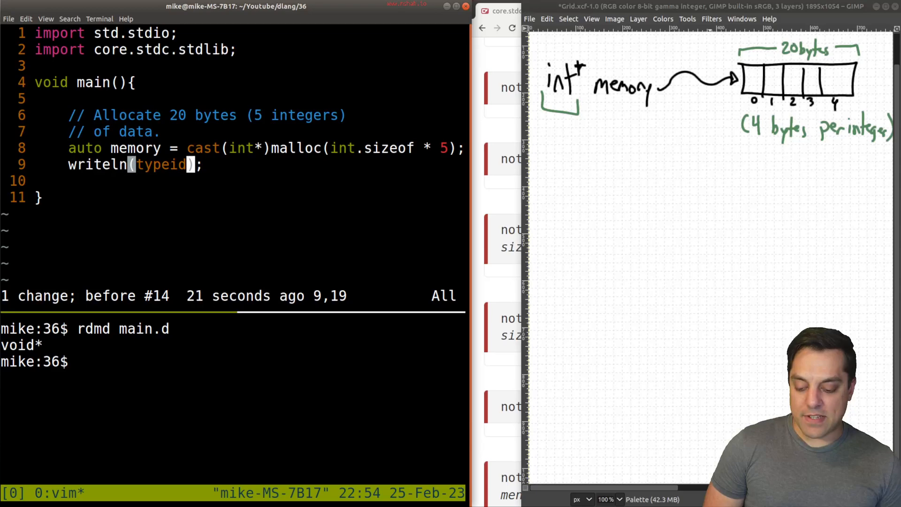
pyautogui.write('memory.')
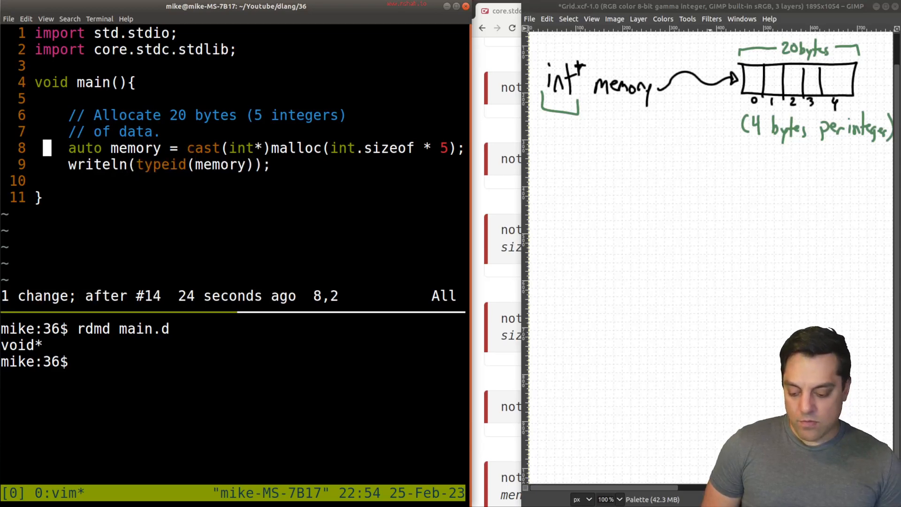
pyautogui.write('int*')
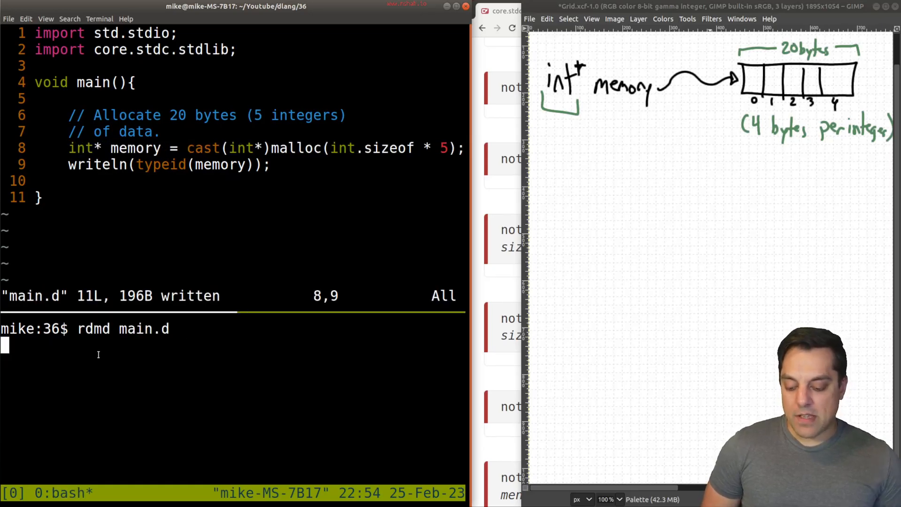
pyautogui.press('Return')
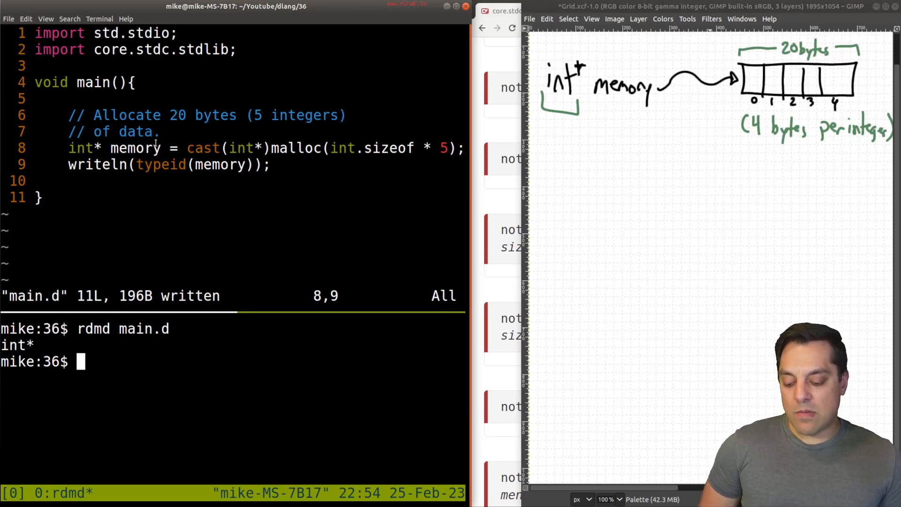
pyautogui.doubleClick(137, 148)
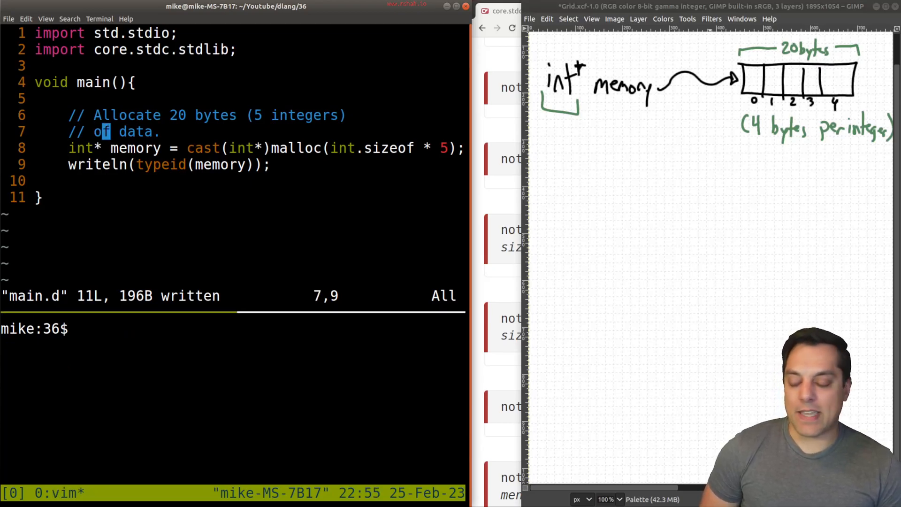
# Step: Wrap the allocation and typeid print in foreach(i ; [1,2,3,4]){ ... } and save
pyautogui.write('foreach(i ;')
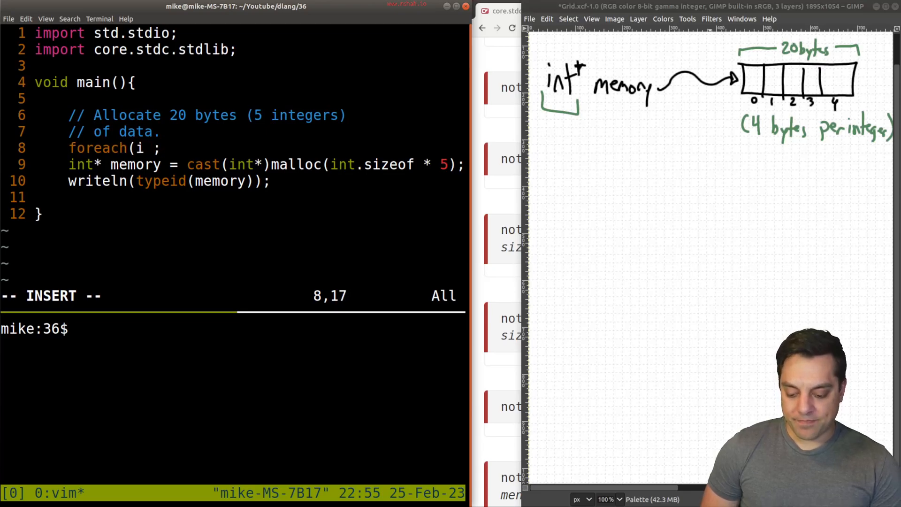
pyautogui.write('[1,2,')
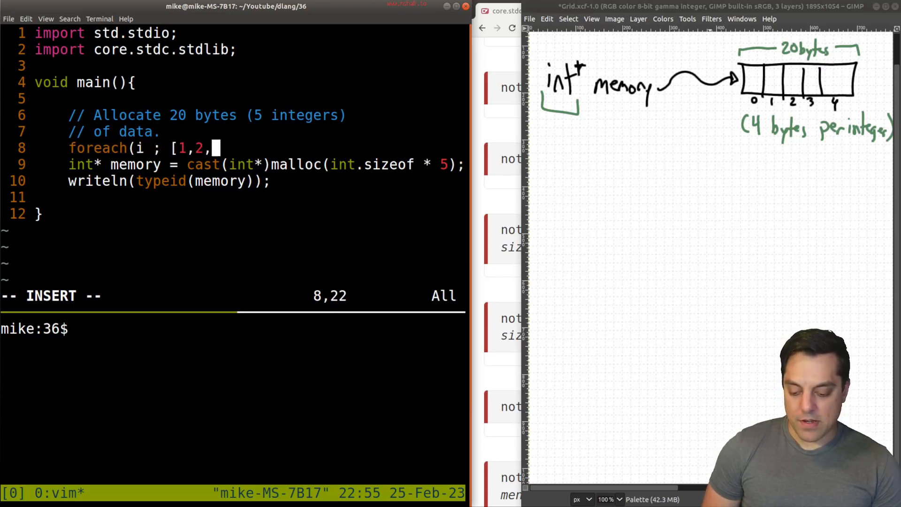
pyautogui.write('3,4]){')
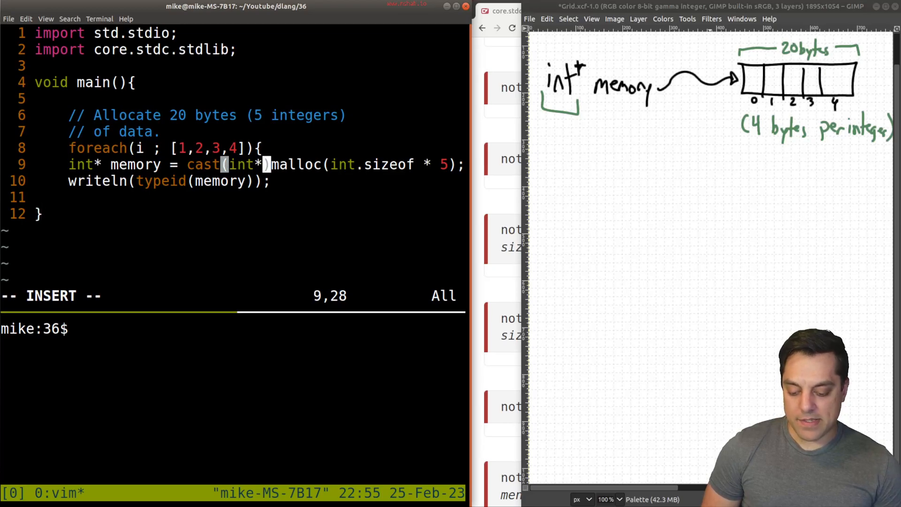
pyautogui.write('?')
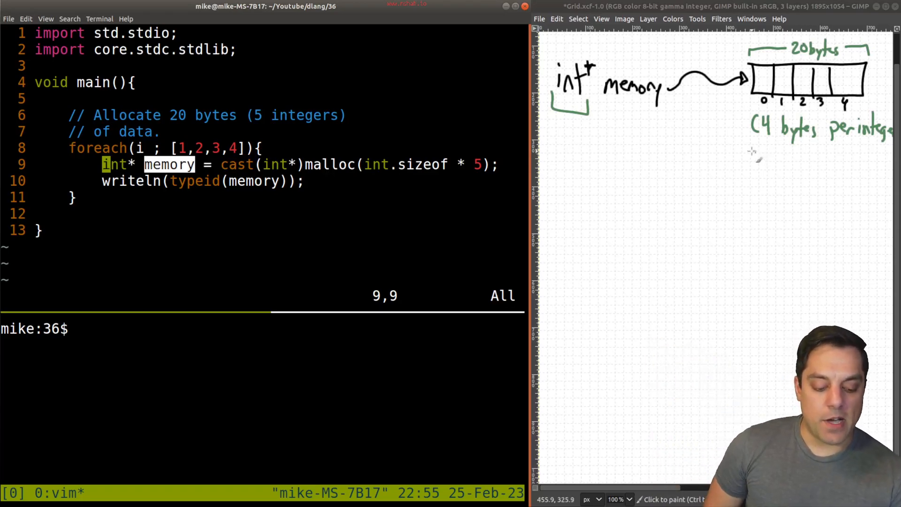
# Step: Sketch repeated allocation blocks, cross them out, and write the '1 Memory leak' heading
pyautogui.moveTo(752, 173); pyautogui.dragTo(856, 184)
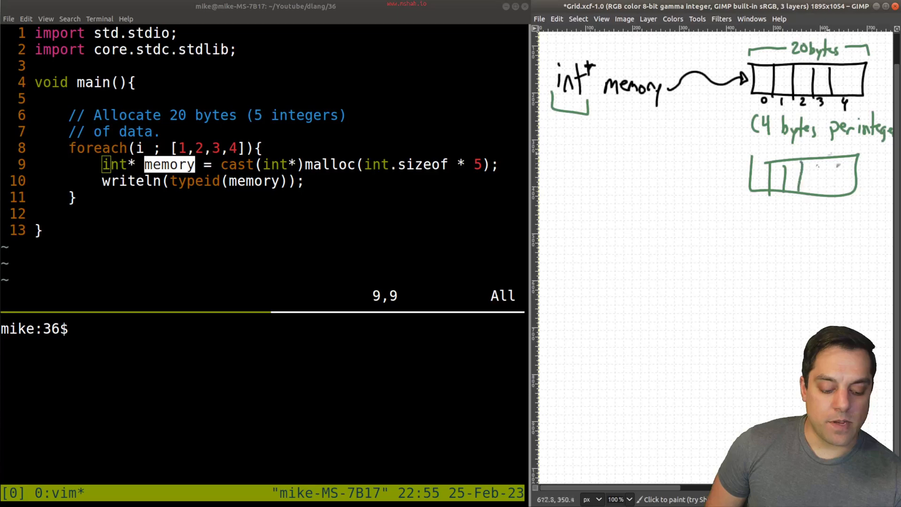
pyautogui.moveTo(758, 218); pyautogui.dragTo(844, 247)
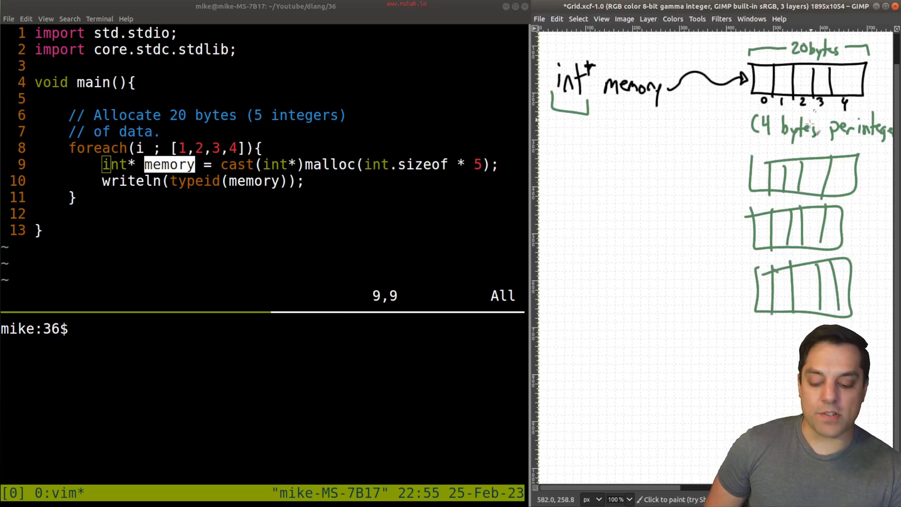
pyautogui.moveTo(844, 117)
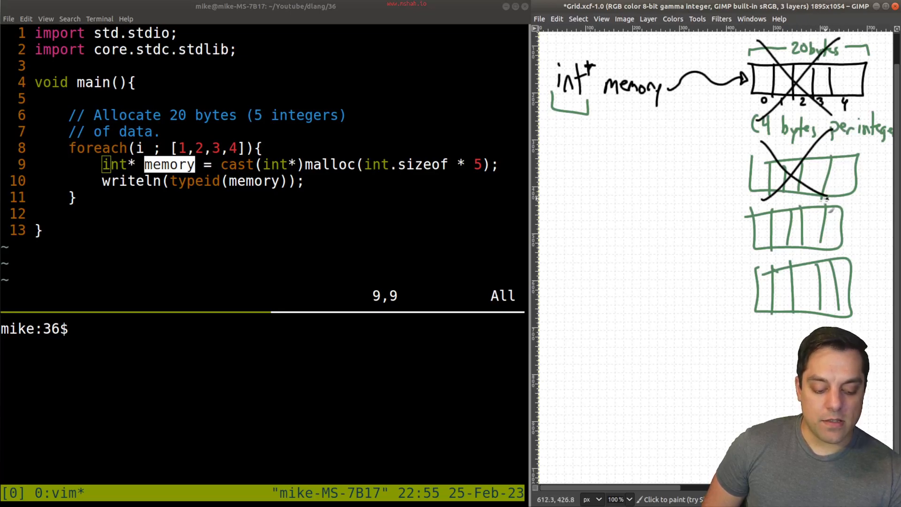
pyautogui.moveTo(758, 207); pyautogui.dragTo(851, 310)
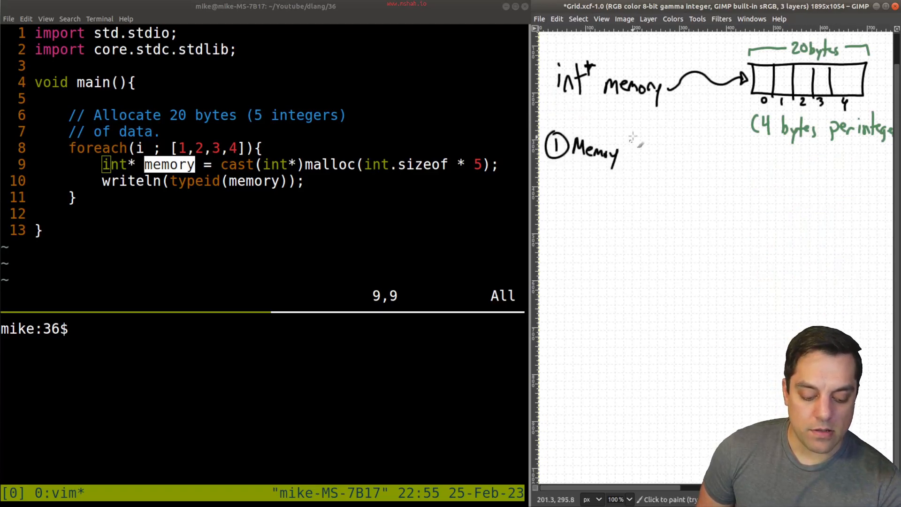
pyautogui.moveTo(626, 150); pyautogui.dragTo(666, 149)
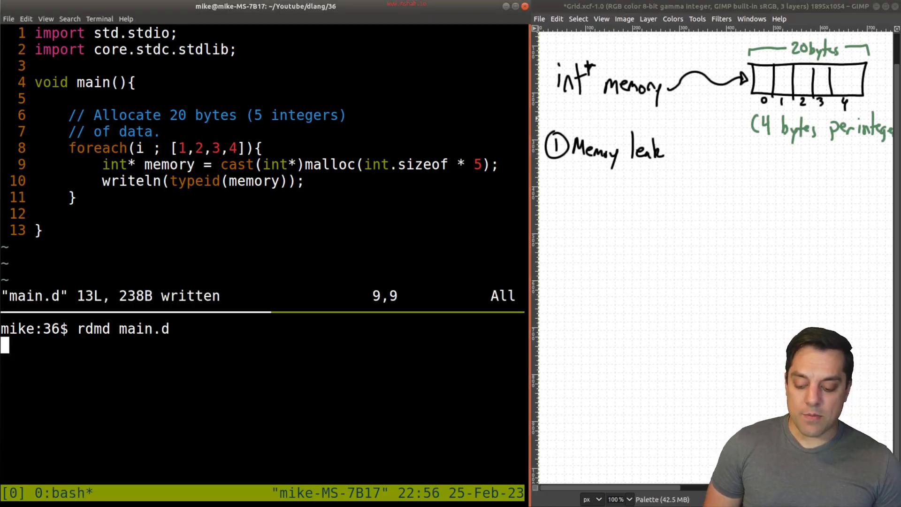
# Step: Run the looping program, compile with dmd main.d -of=prog, and valgrind ./prog to see 80 bytes lost
pyautogui.press('Return')
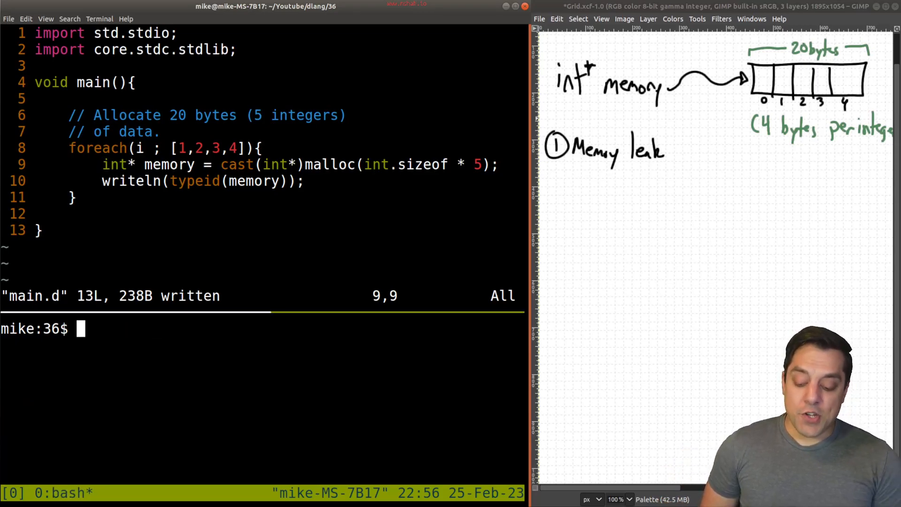
pyautogui.write('valg')
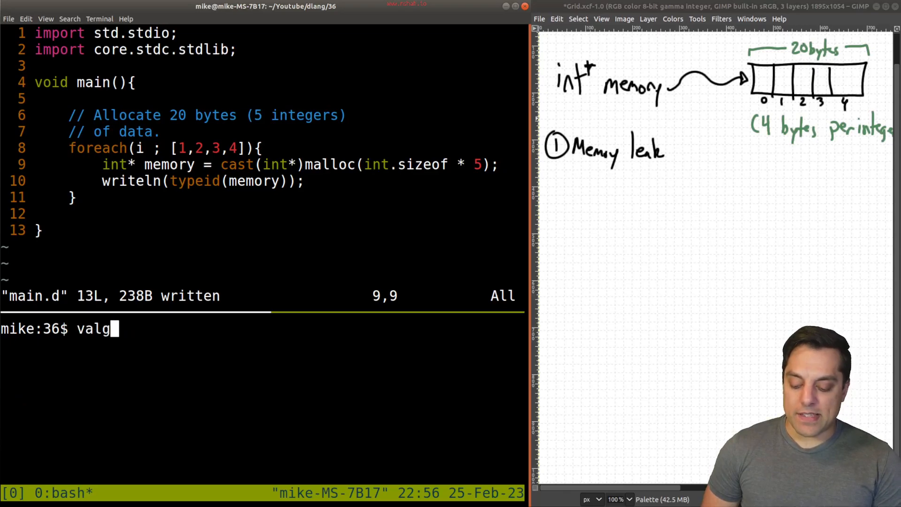
pyautogui.write('rind ./prog')
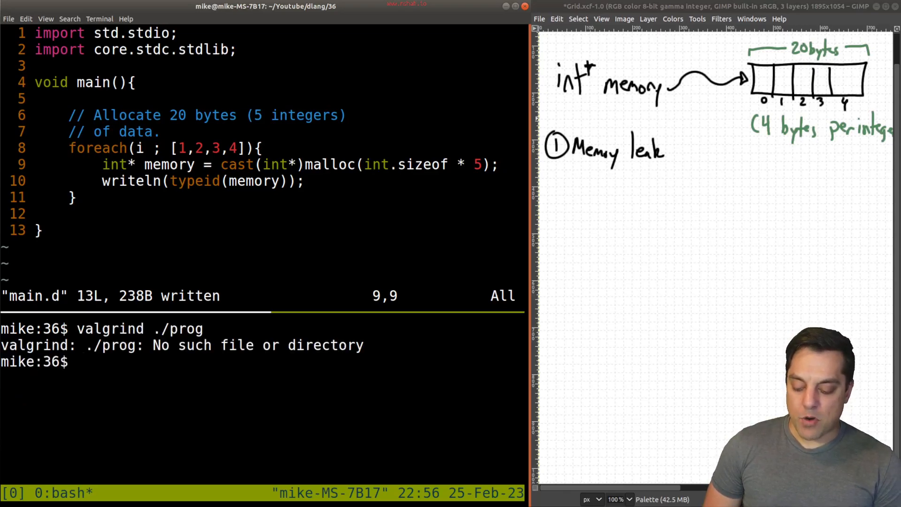
pyautogui.write('dmd mai')
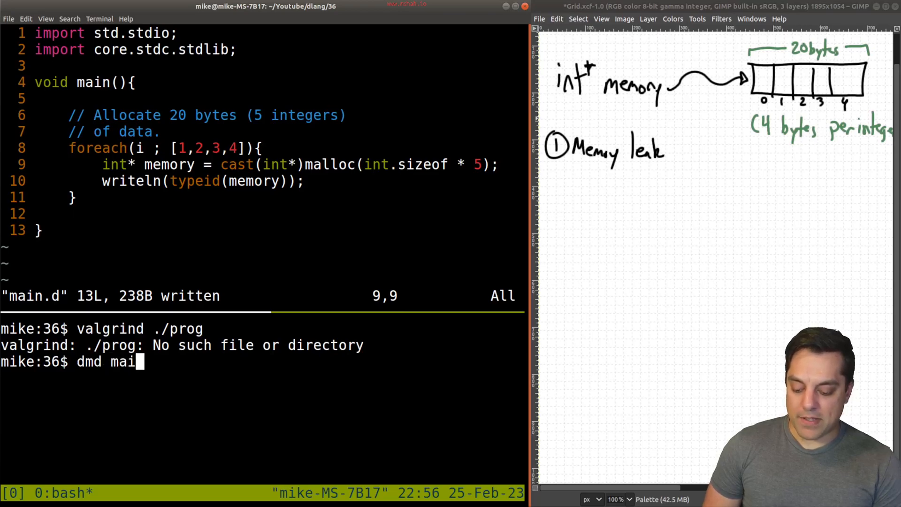
pyautogui.write('n.d -of=0prog')
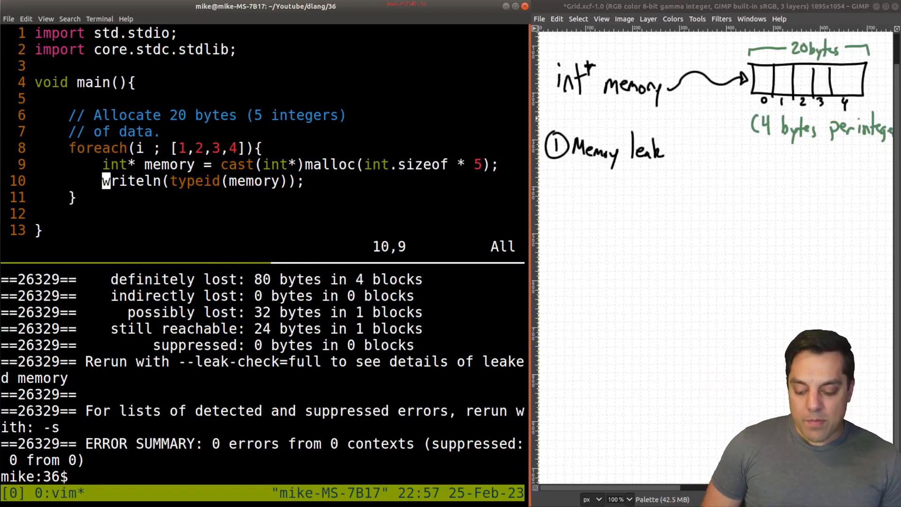
# Step: Start adding free(memory) inside the loop to fix the leak
pyautogui.write('free(memory);')
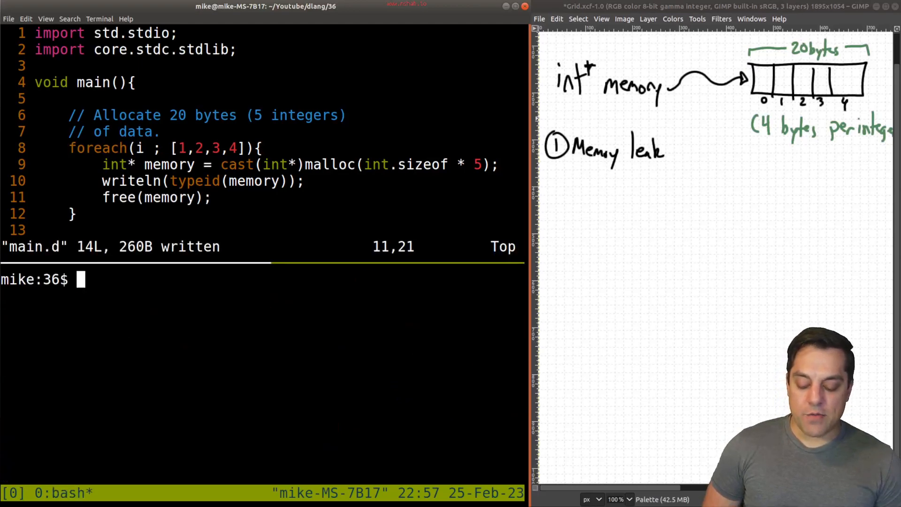
# Step: Rebuild the freeing program with dmd main.d -of=prog and start valgrind ./prog
pyautogui.write('dmd main.d -of=prog')
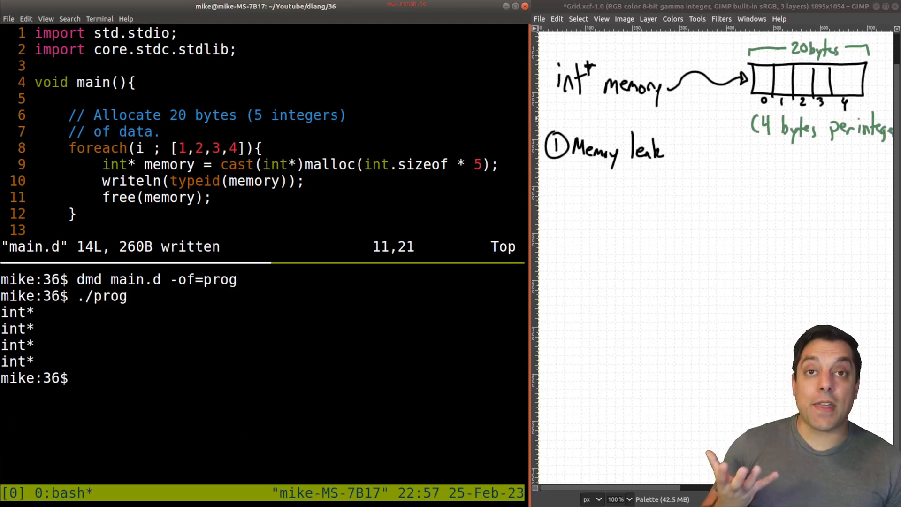
pyautogui.write('valgrind ./prog')
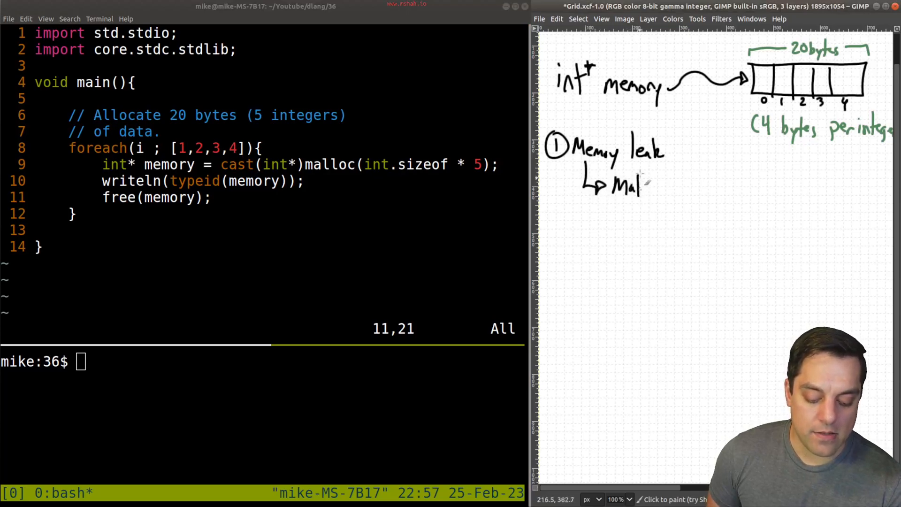
# Step: Handwrite 'Malloc & free generally use in pairs' under Memory leak and highlight the free call in main.d
pyautogui.moveTo(650, 187); pyautogui.dragTo(715, 187)
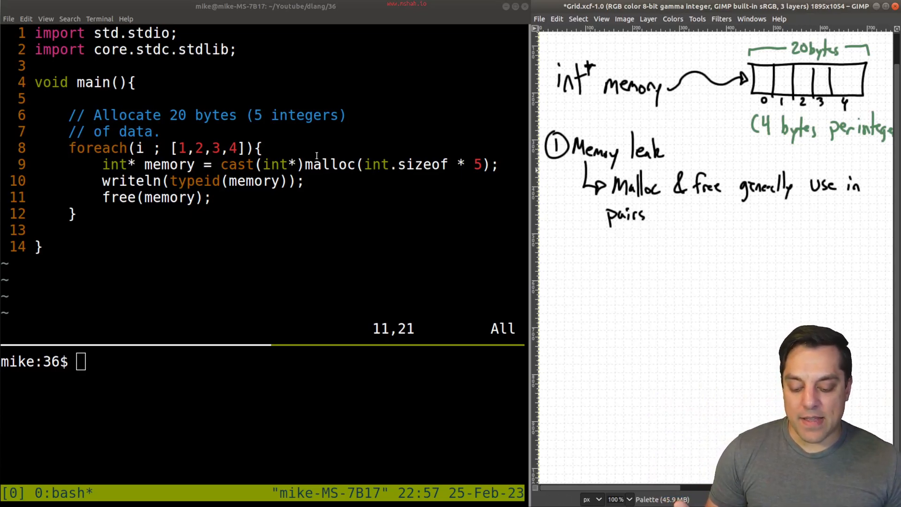
pyautogui.doubleClick(332, 164)
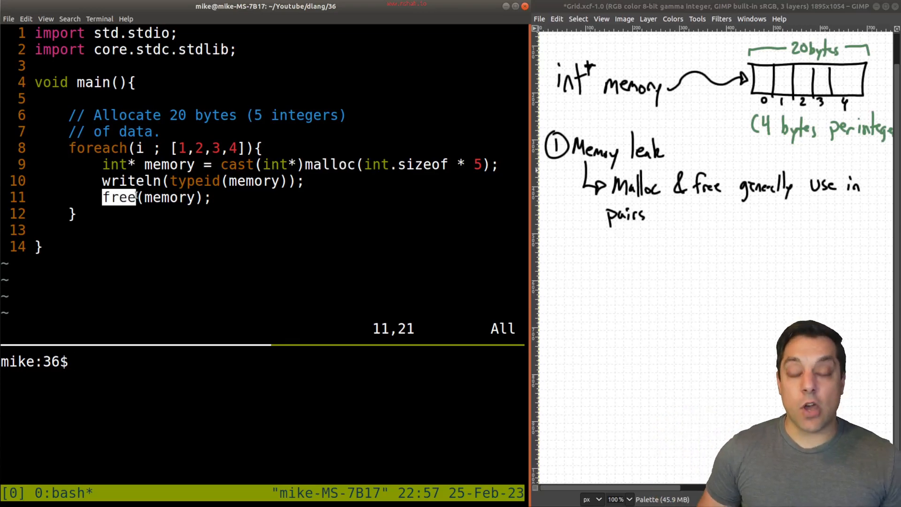
pyautogui.doubleClick(331, 165)
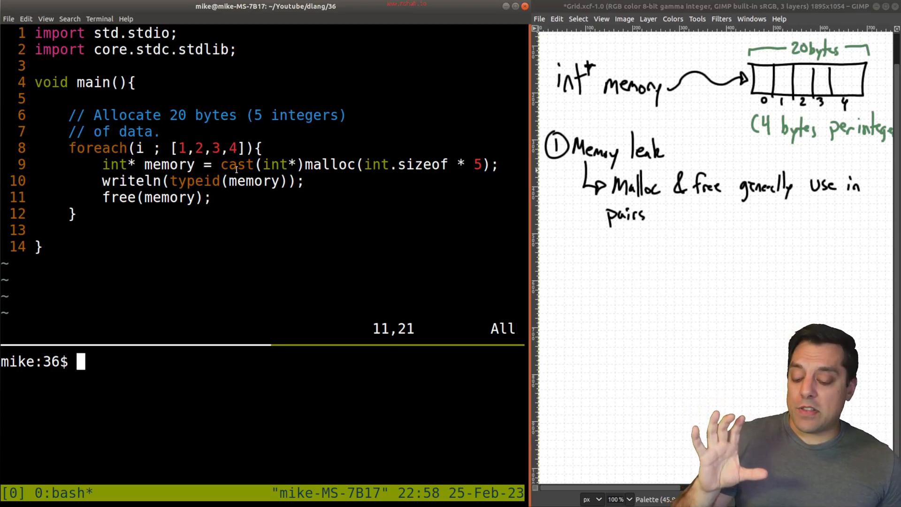
pyautogui.doubleClick(96, 148)
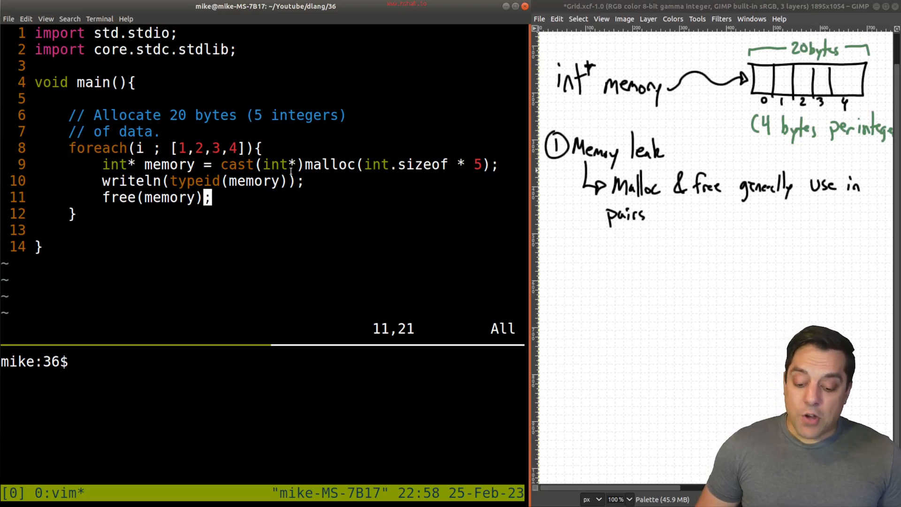
# Step: Add the comment '1. Memory leaks occur if we forget to free' above the loop
pyautogui.press('%')
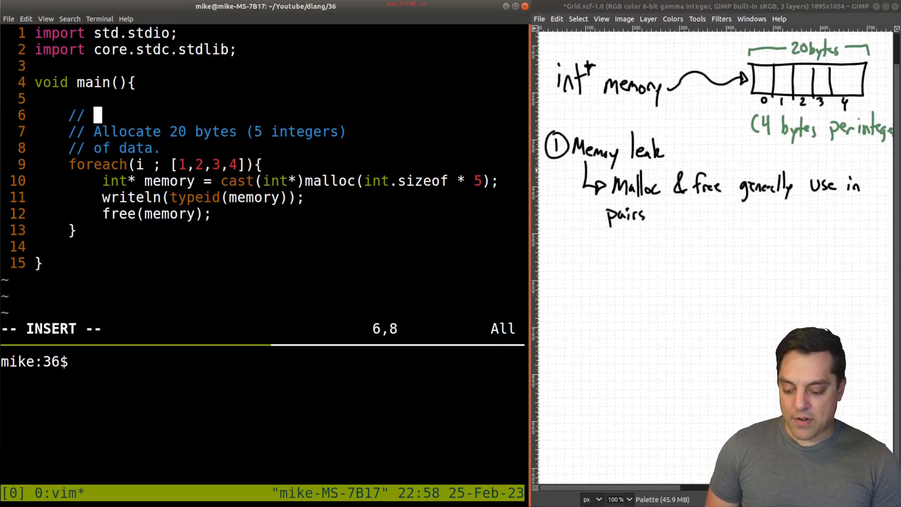
pyautogui.write('1. Memory leaks can occur if')
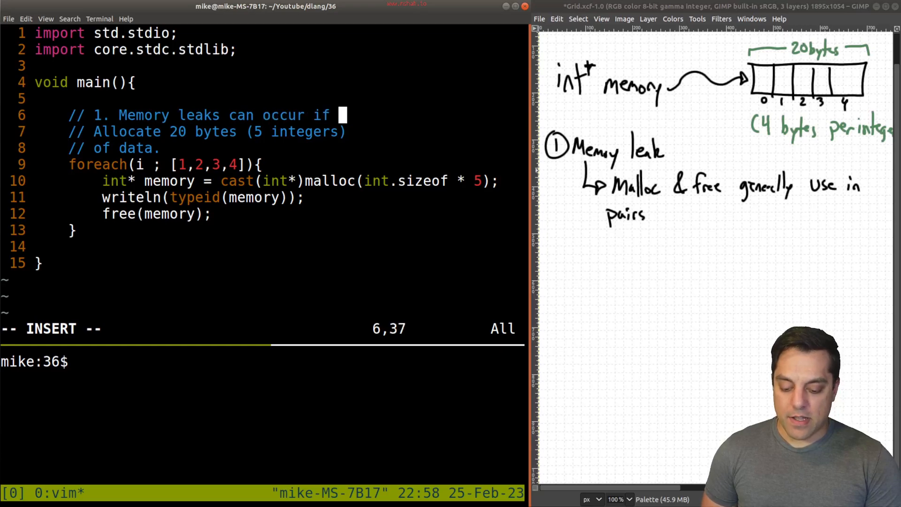
pyautogui.write("we forget to 'free")
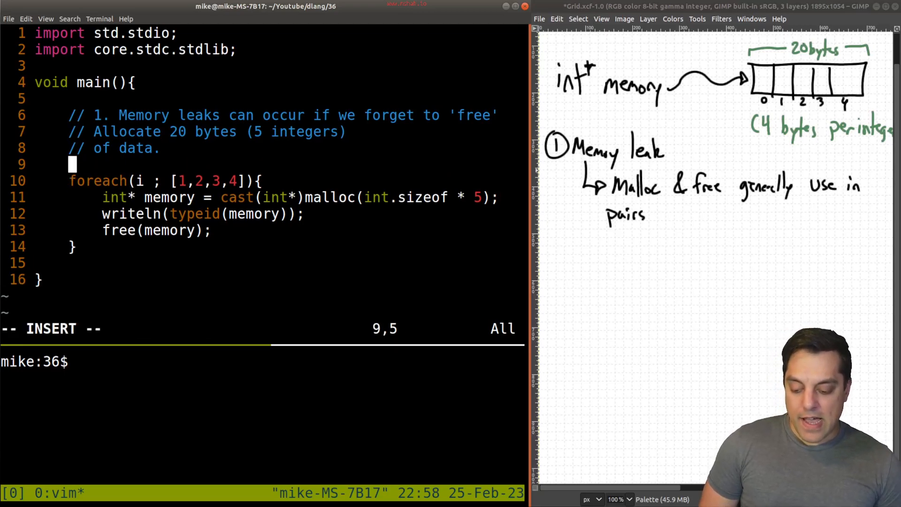
pyautogui.write('@n{')
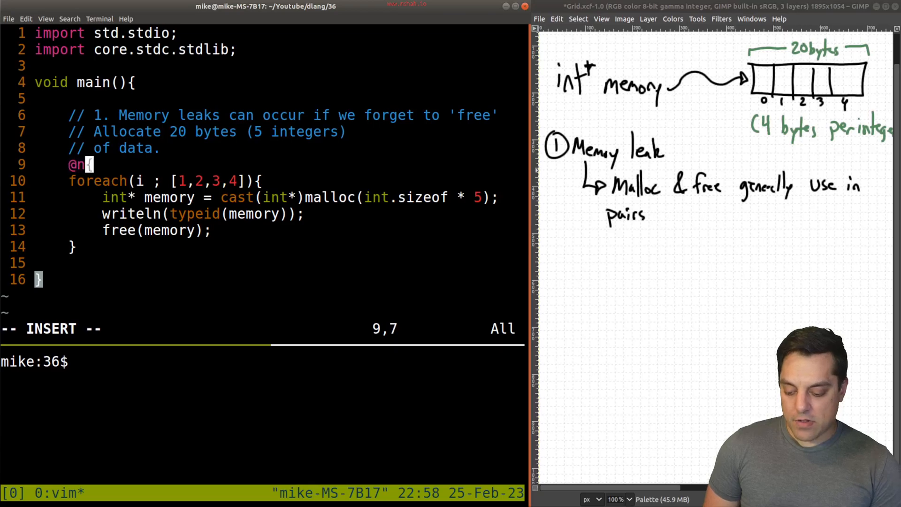
pyautogui.write('ogc')
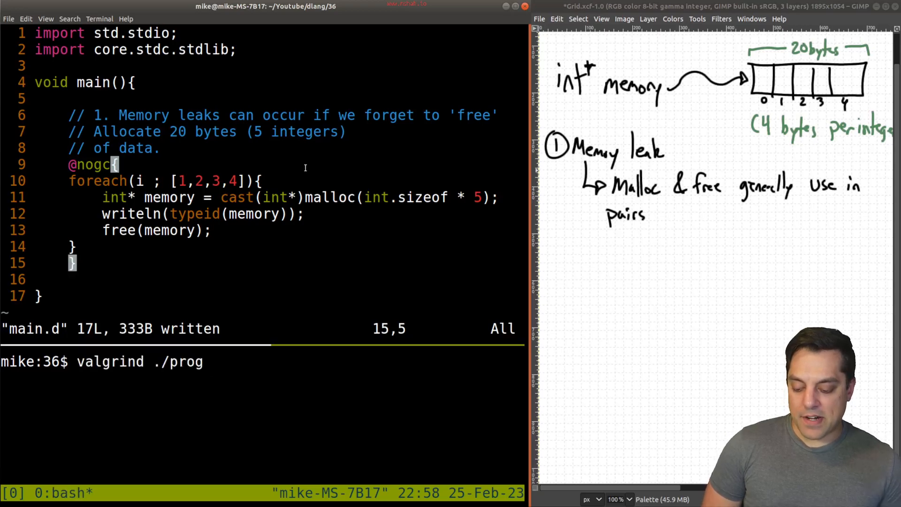
pyautogui.write('dmd main.d -of=prog')
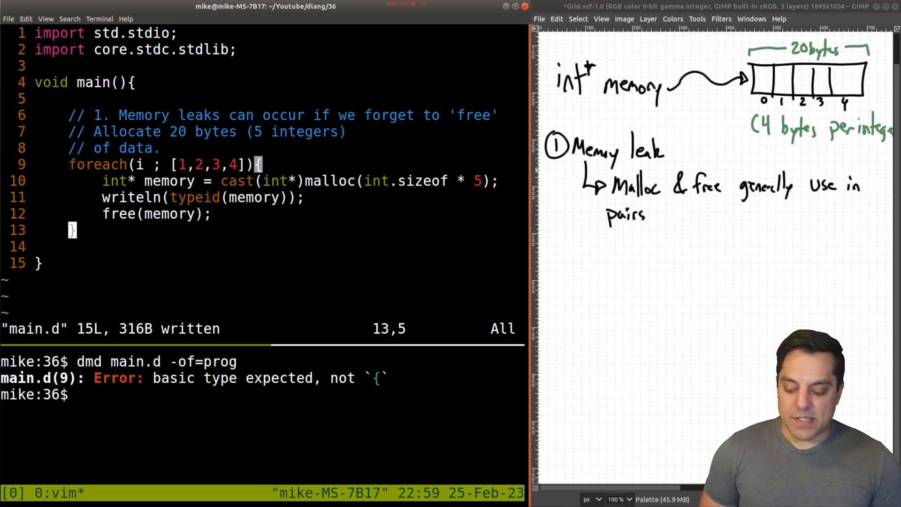
# Step: Add a '// 2. Segmentation faults' section declaring int* memory = null;
pyautogui.write('//')
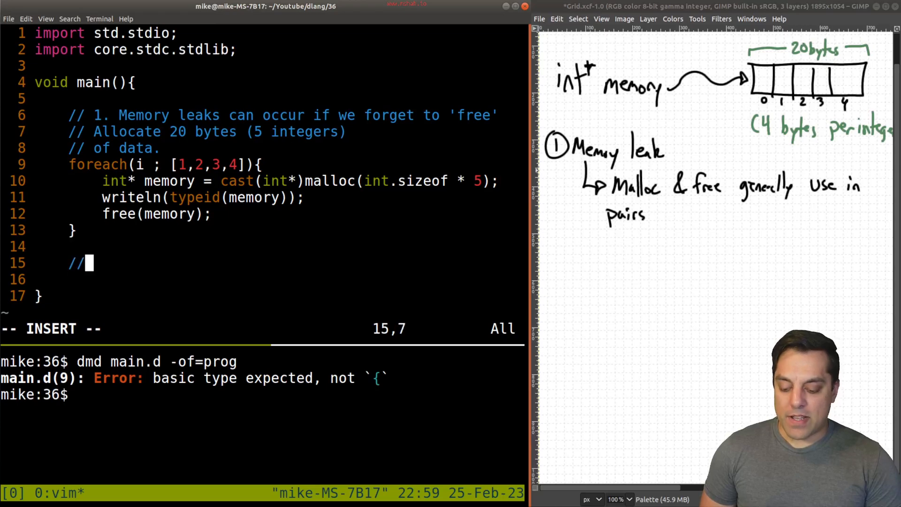
pyautogui.write('2. Segmentation faults')
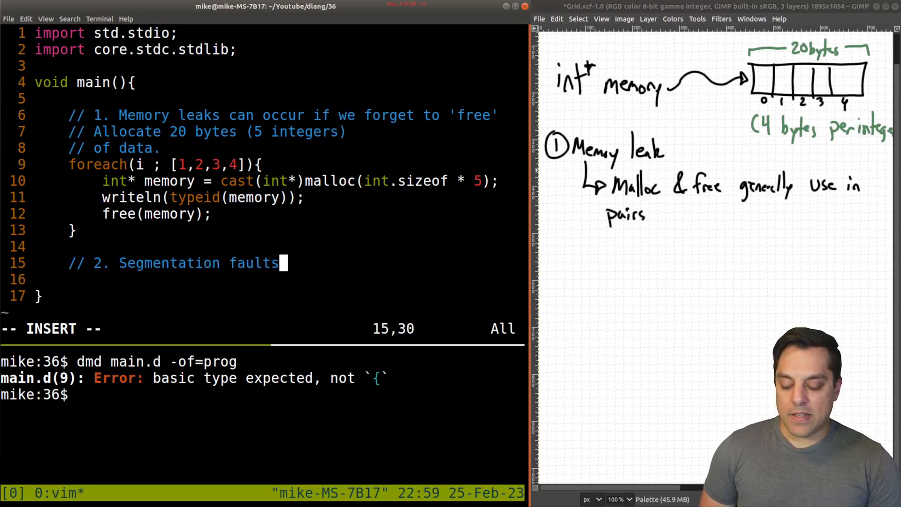
pyautogui.write('int* me')
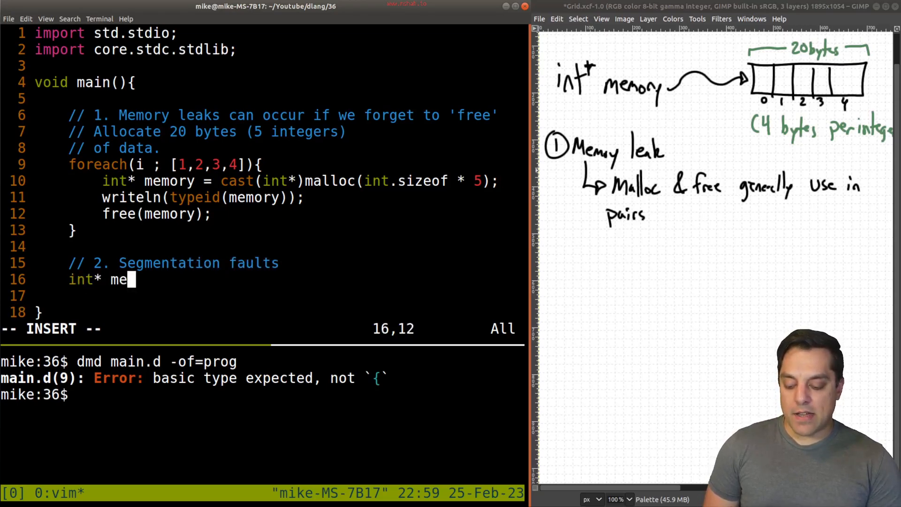
pyautogui.write('mory = nul')
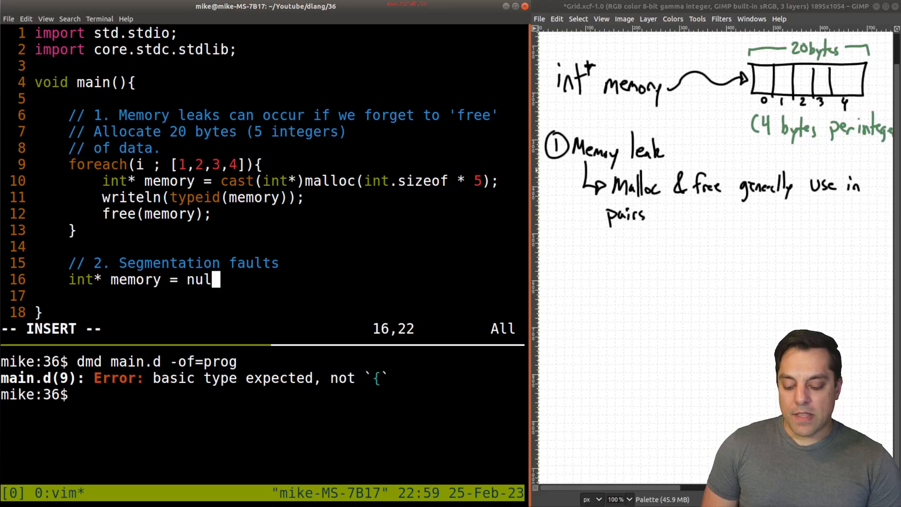
pyautogui.write('l;')
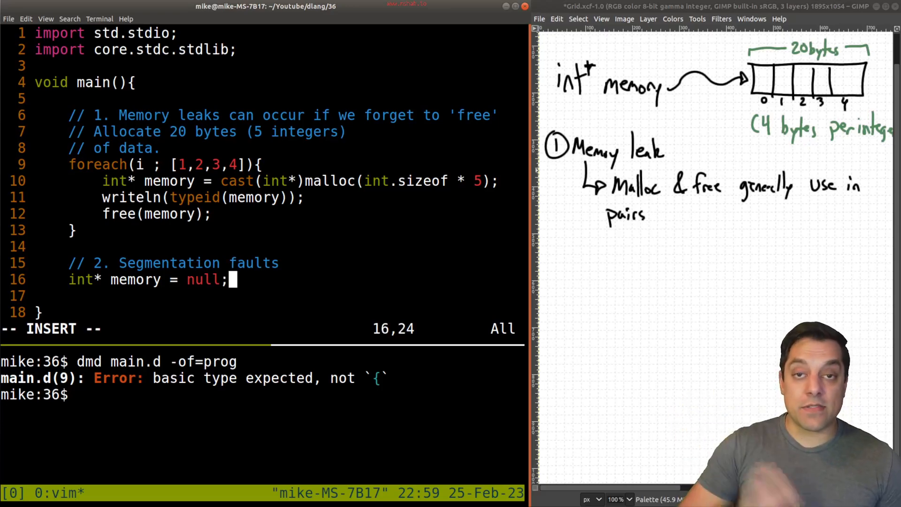
# Step: Write *memory = 7; through the null pointer, rebuild with dmd and run ./prog into a segfault
pyautogui.press('Enter')
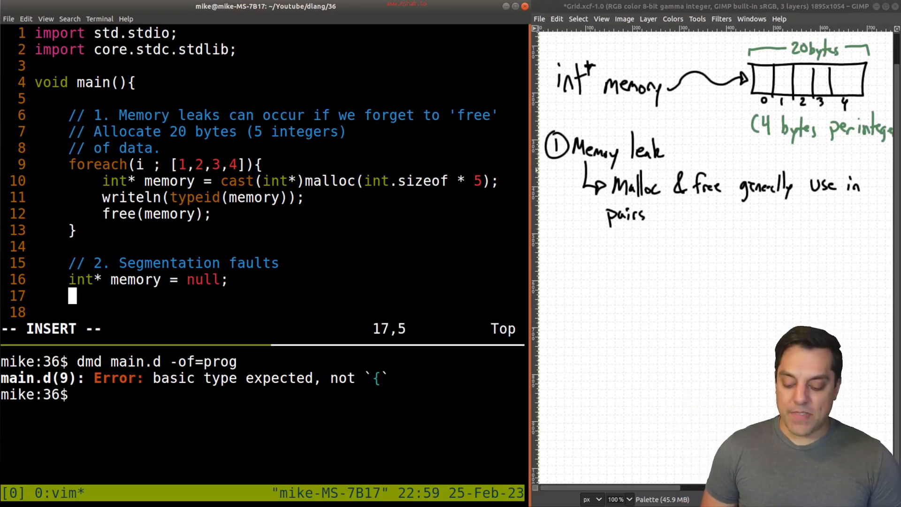
pyautogui.write('*memo')
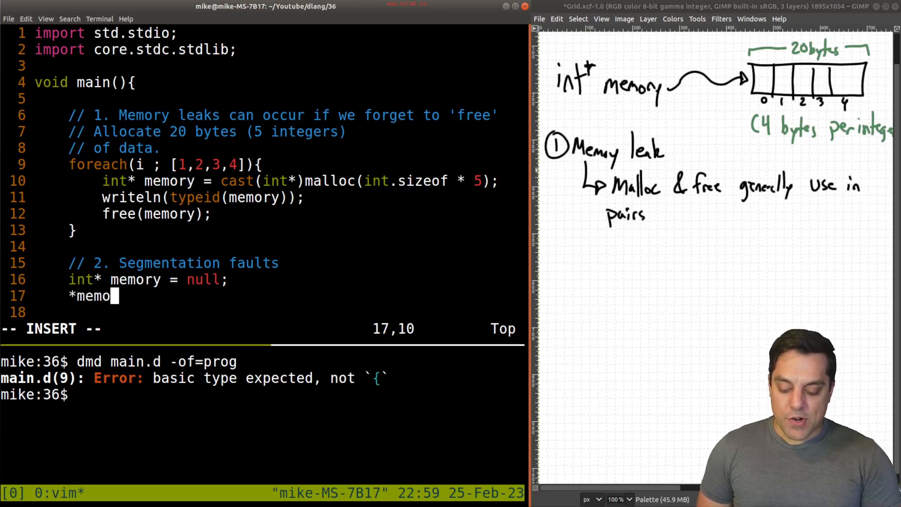
pyautogui.write('ry = 7;')
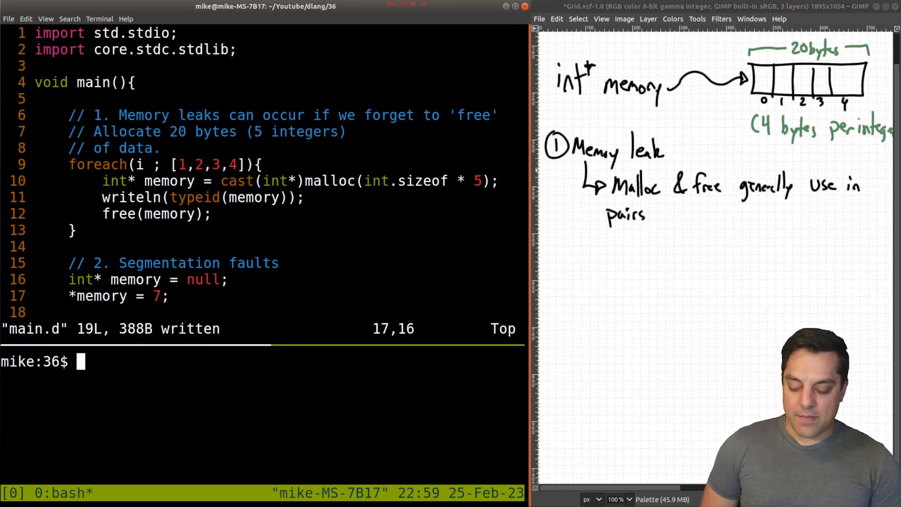
pyautogui.write('dmd main.d -of=prog')
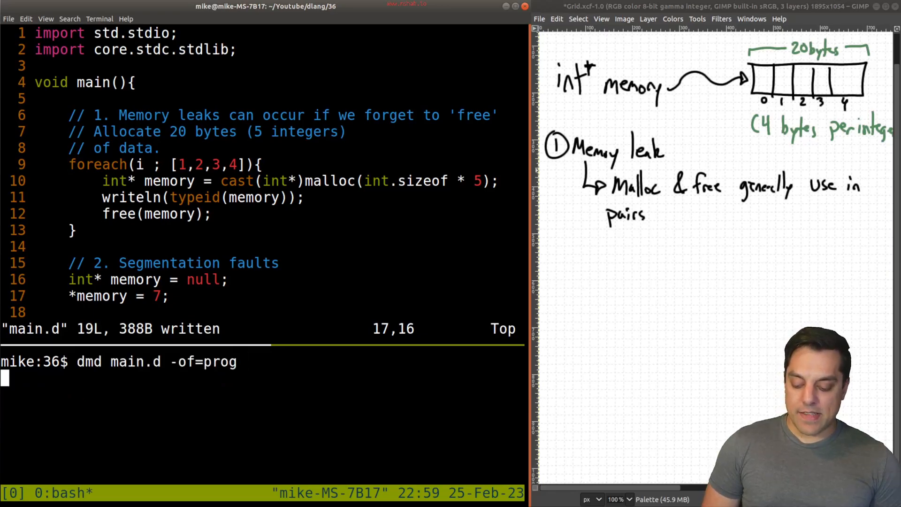
pyautogui.write('./prog')
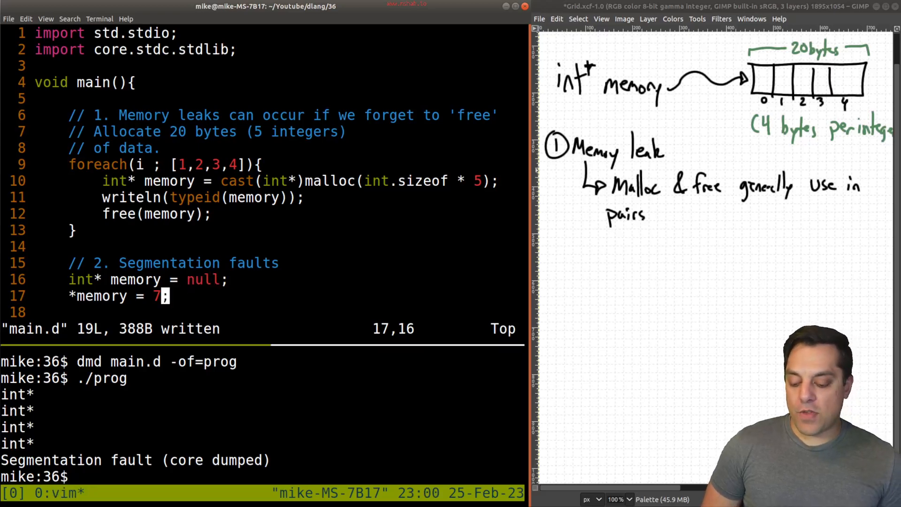
# Step: Guard the write of 7 with an if(memory is null){ }else check
pyautogui.write('if(')
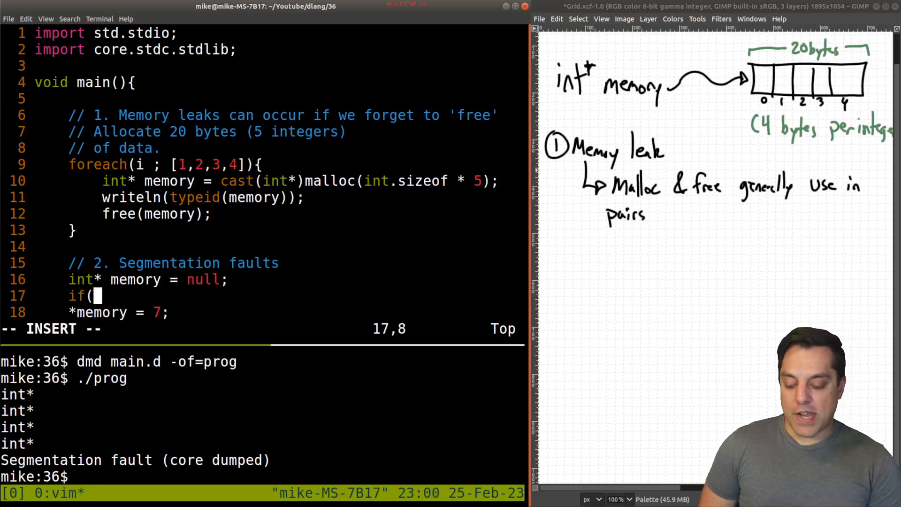
pyautogui.write('memory)')
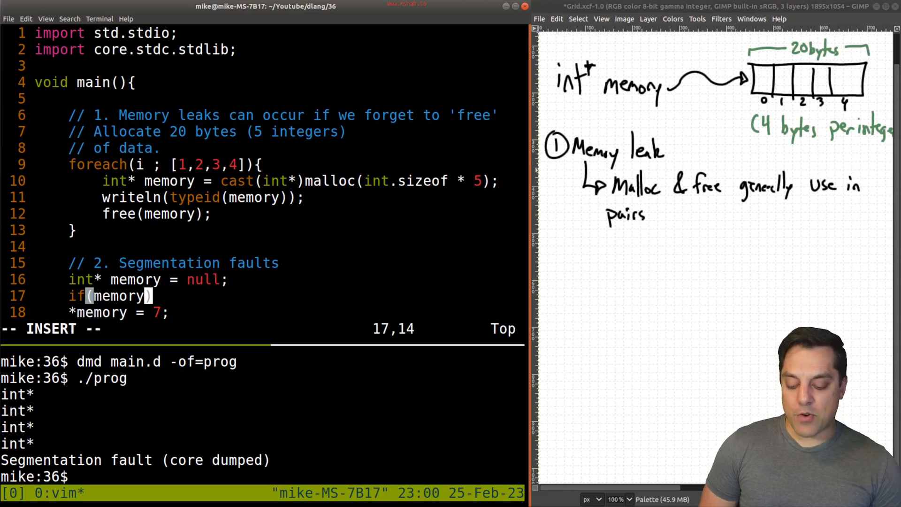
pyautogui.write('is null){')
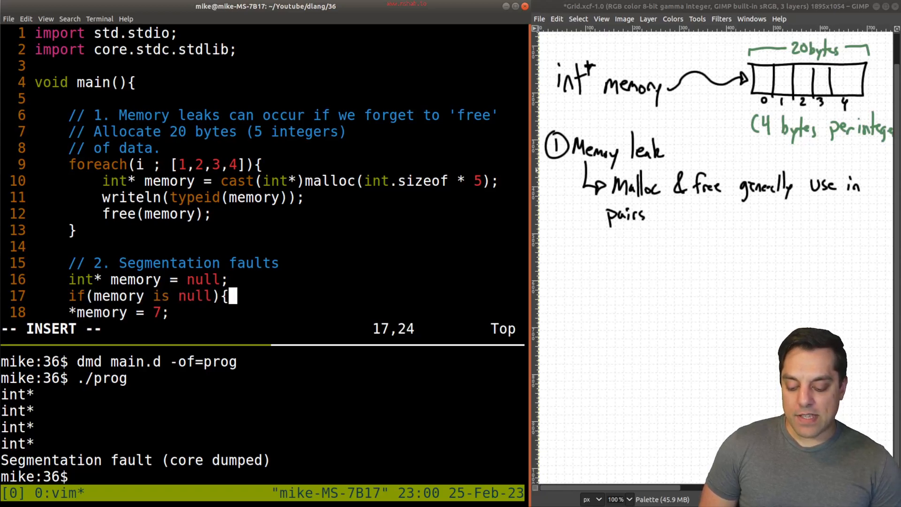
pyautogui.write('}else{')
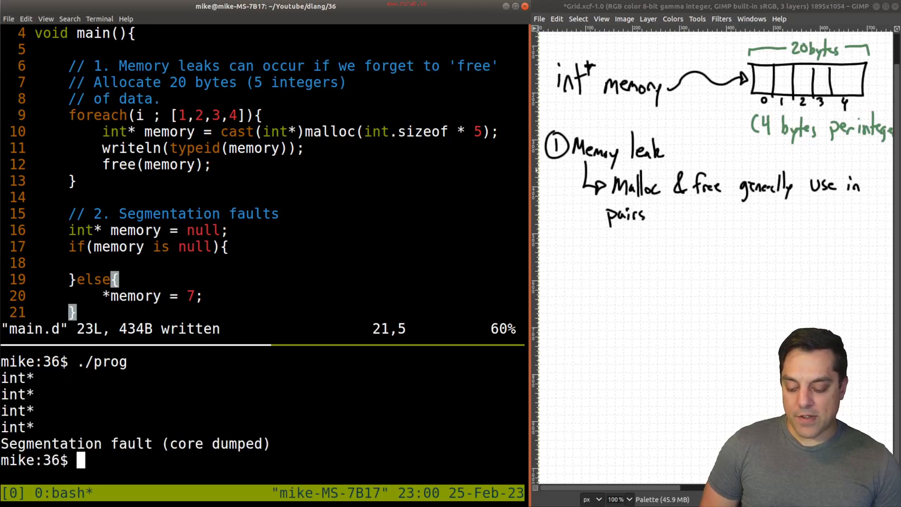
# Step: Rebuild with dmd, run ./prog without crashing, and highlight the *memory = 7 line
pyautogui.write('dmd main.d -of=prog')
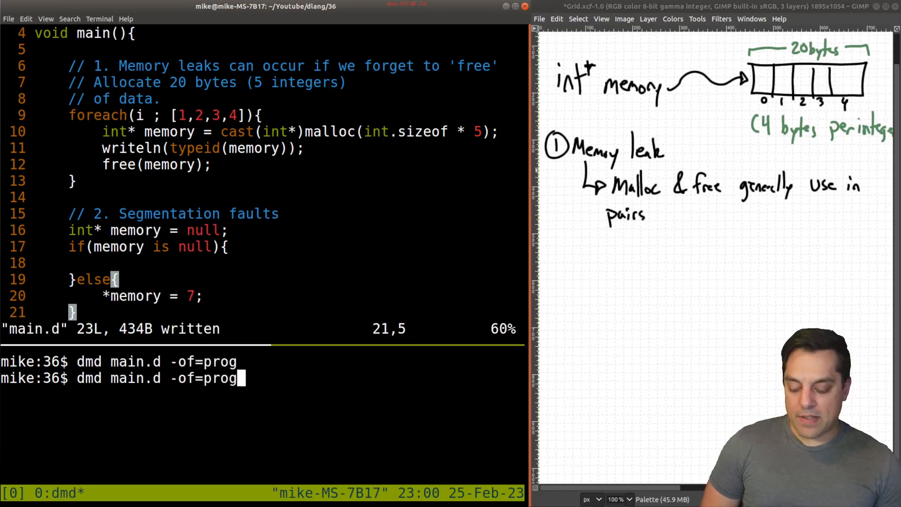
pyautogui.write('./prog')
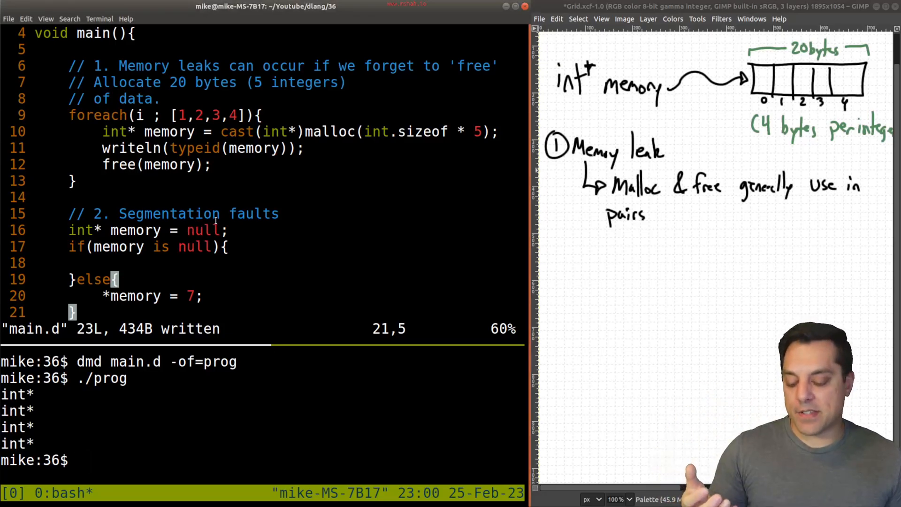
pyautogui.doubleClick(329, 133)
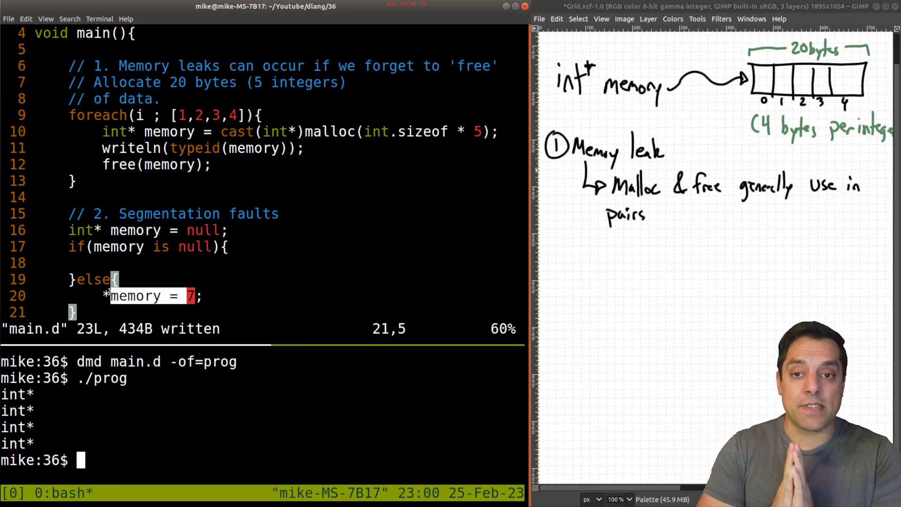
pyautogui.moveTo(558, 253)
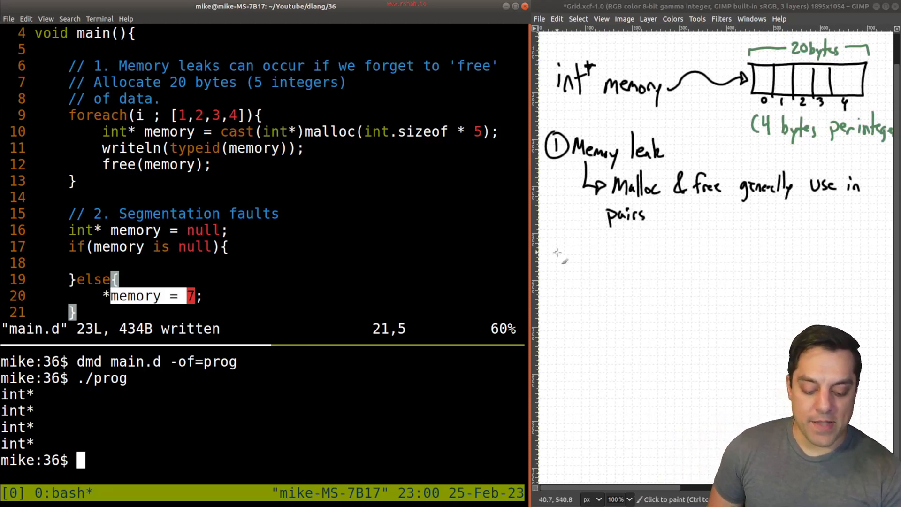
# Step: Handwrite '2 Segmentation fault (dereferencing null pointer)' below the memory leak note
pyautogui.moveTo(552, 259); pyautogui.dragTo(620, 276)
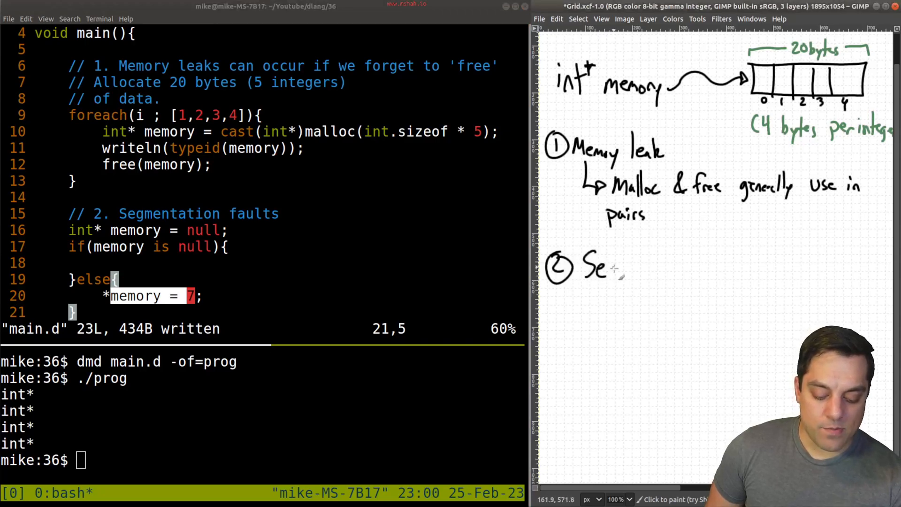
pyautogui.moveTo(615, 270); pyautogui.dragTo(649, 276)
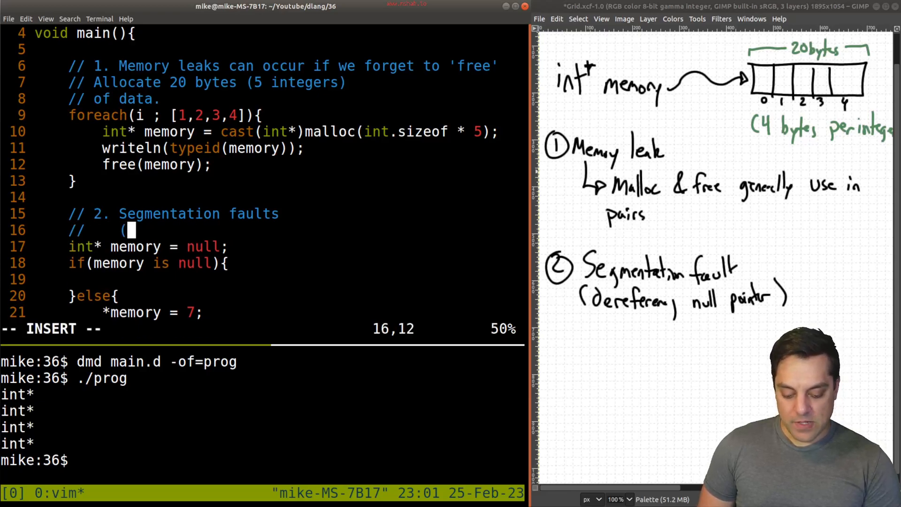
# Step: Add the '(dereferencing a null pointer)' comment, a '// 3.' marker and a second free(memory); in the loop
pyautogui.write('dereferencing')
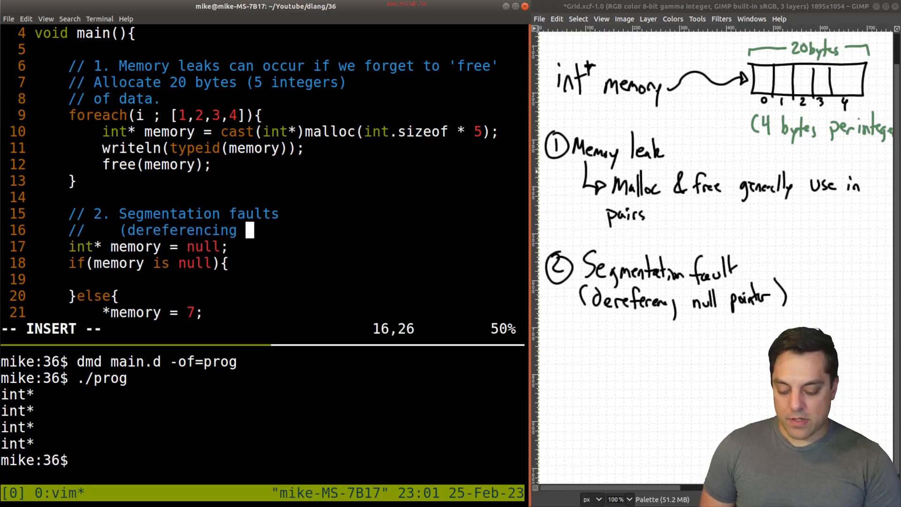
pyautogui.write('a null pointer)')
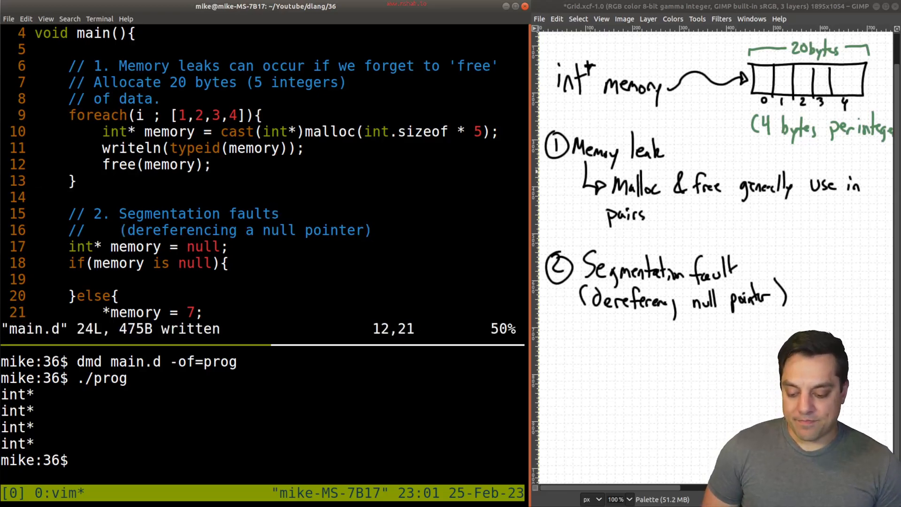
pyautogui.write('//')
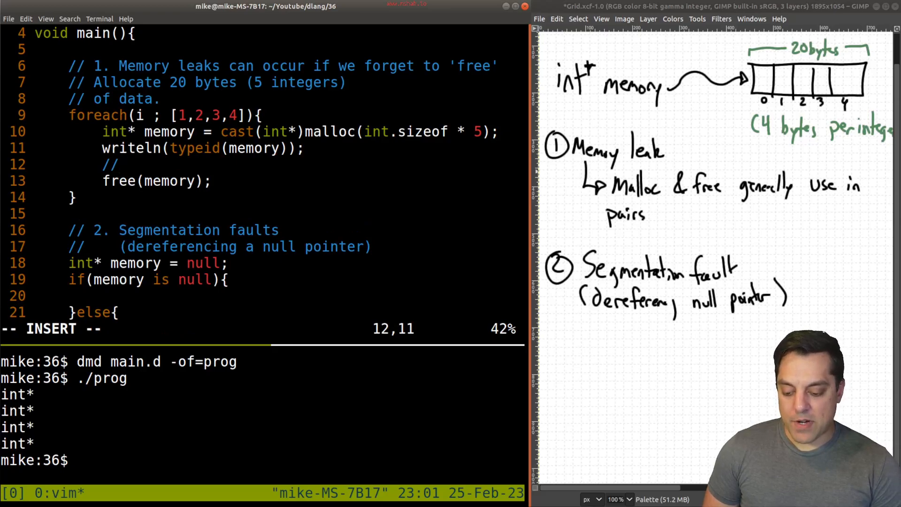
pyautogui.write('3.')
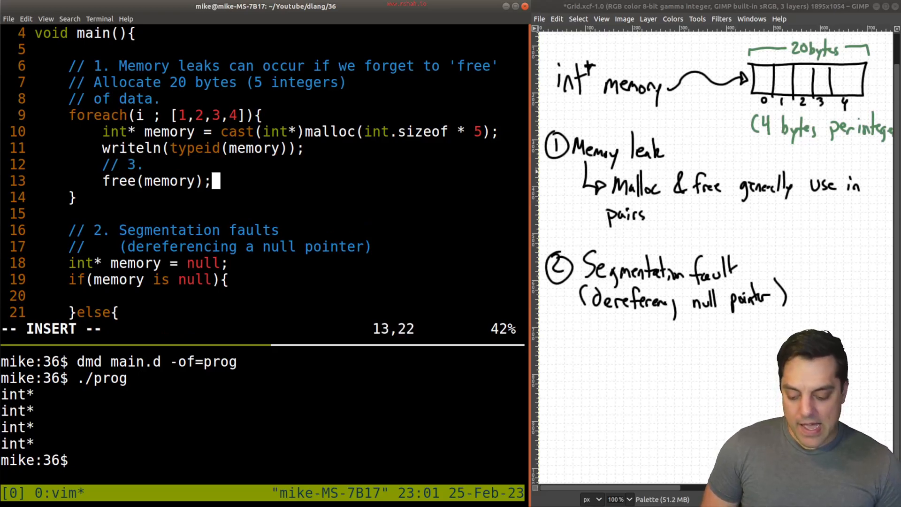
pyautogui.write('free(memory);')
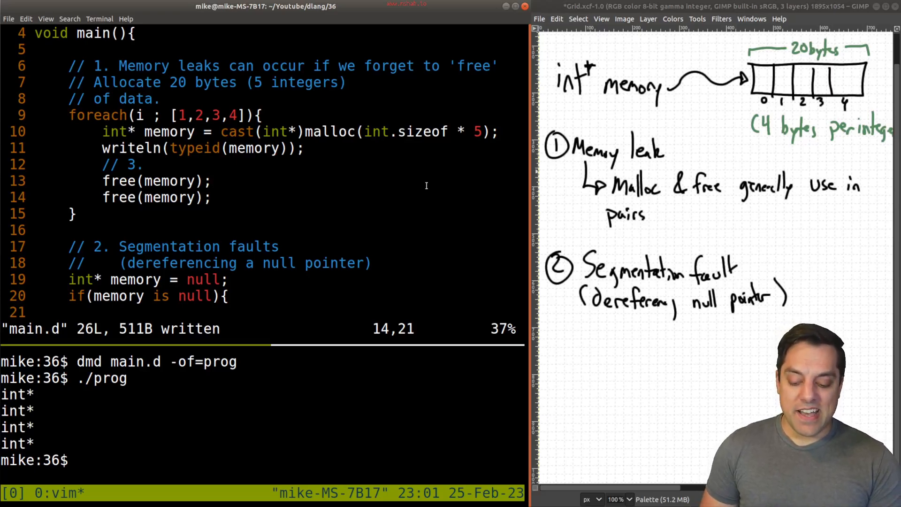
# Step: Handwrite '3 "Double free"' in the notes and run ./prog to see the double free abort
pyautogui.moveTo(551, 354); pyautogui.dragTo(569, 357)
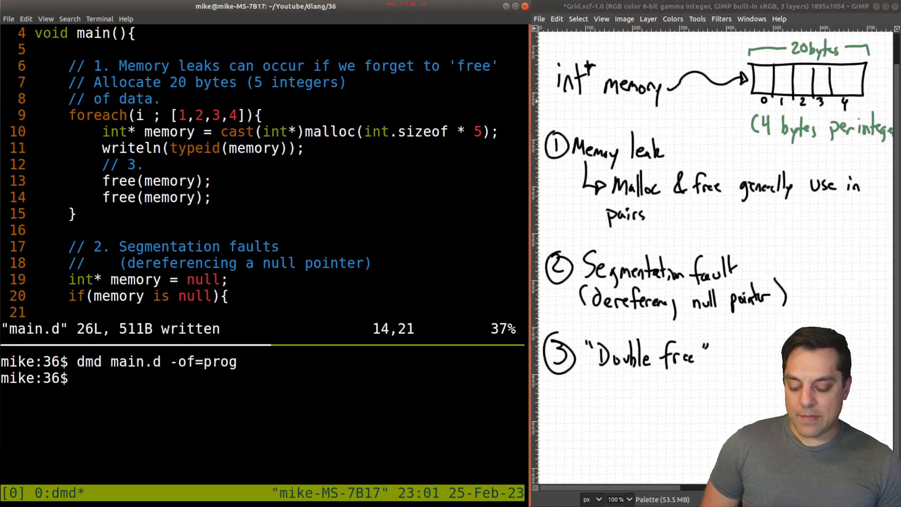
pyautogui.write('./prog')
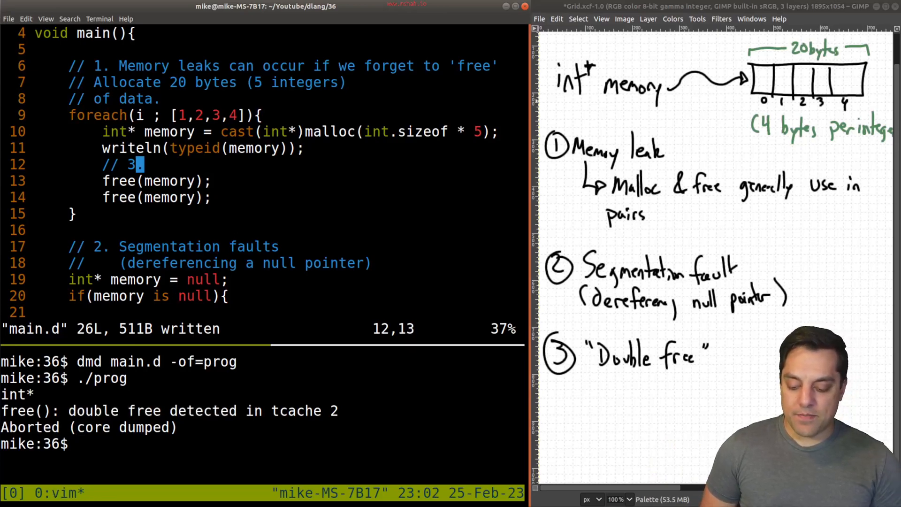
# Step: Add a 'double free error' comment and wrap the second free in an if(memory != null){ } check
pyautogui.write("'double free error")
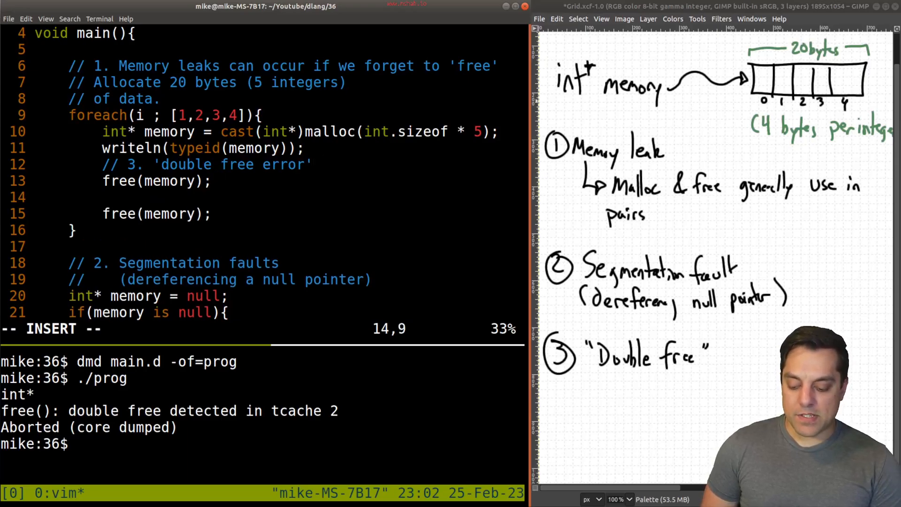
pyautogui.write('if(memory is not')
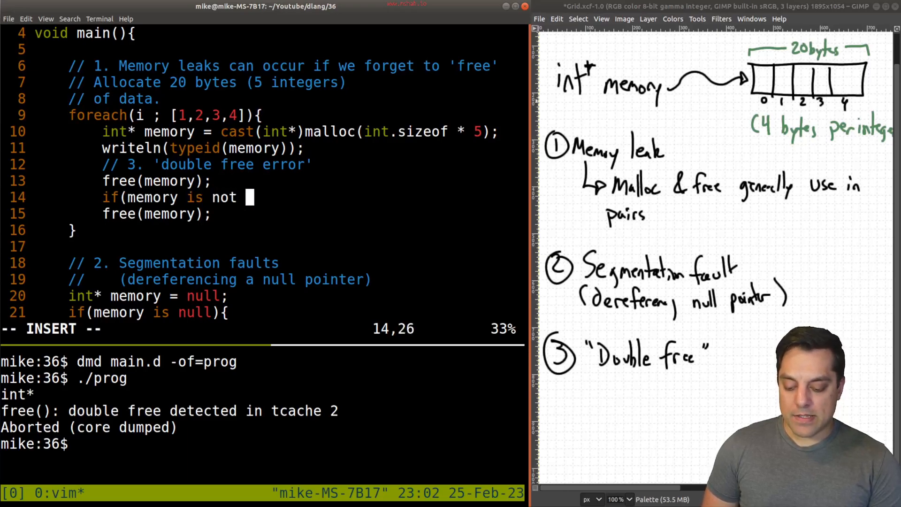
pyautogui.write('free)')
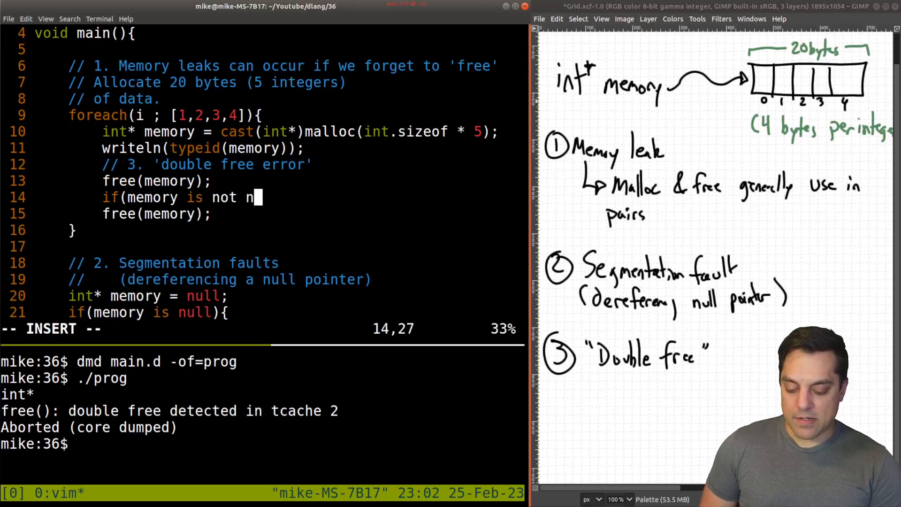
pyautogui.write('u')
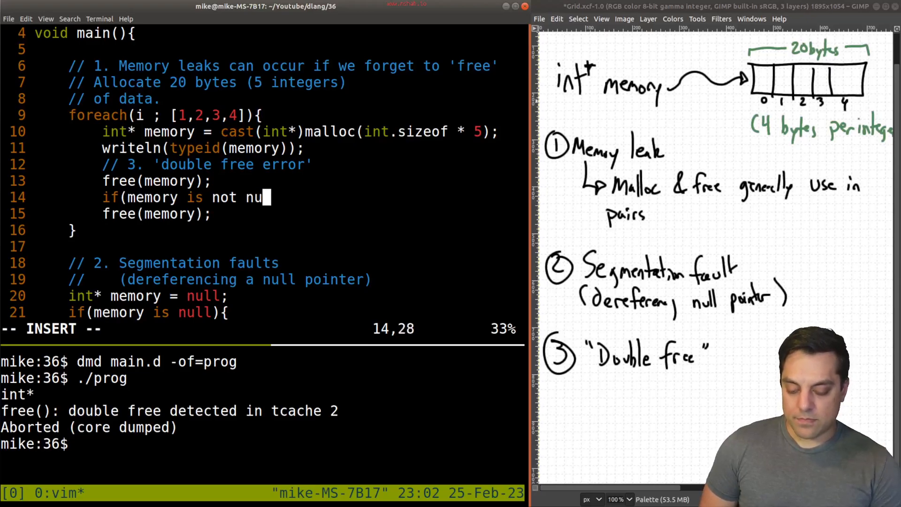
pyautogui.write('ll){')
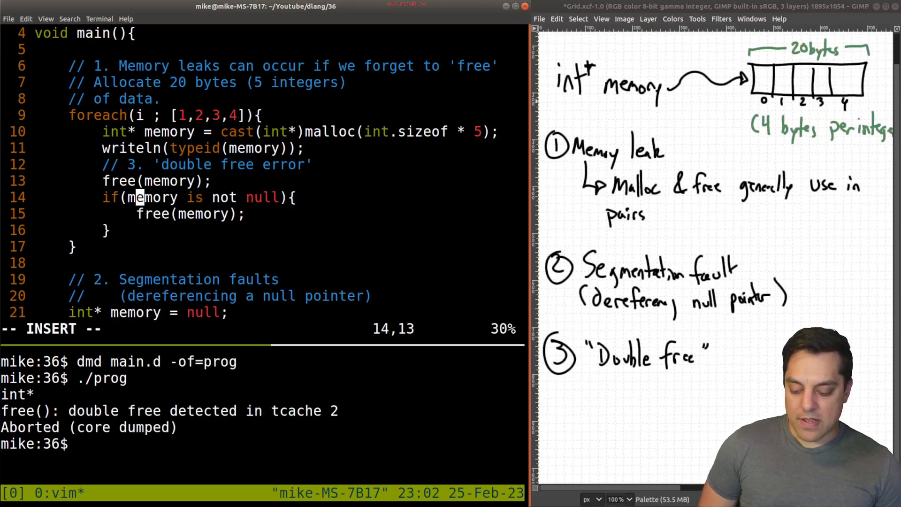
pyautogui.write('!')
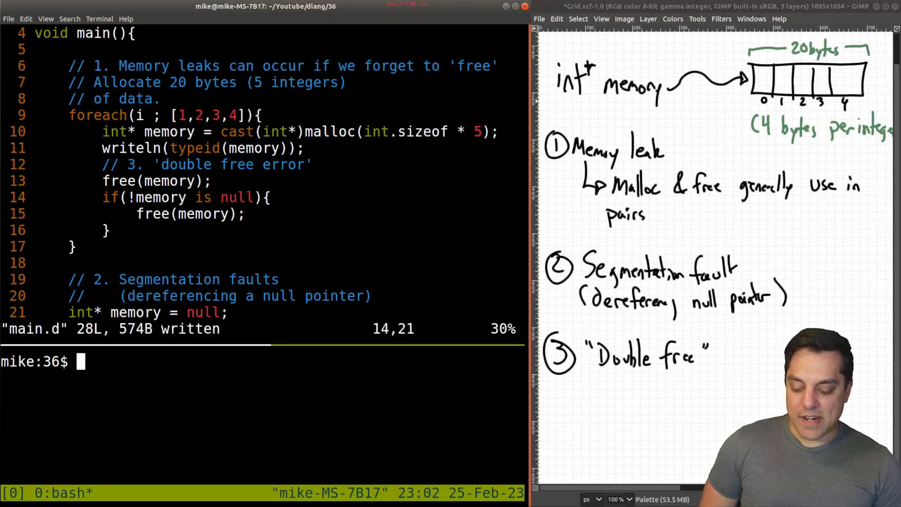
# Step: Rebuild with dmd, correct the != null condition, save, and run ./prog, which still aborts on double free
pyautogui.write('dmd main.d -of=prog')
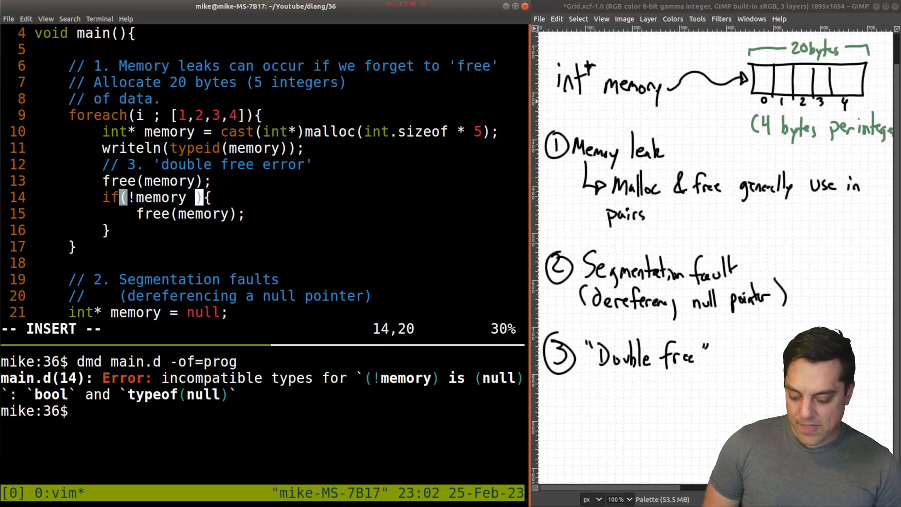
pyautogui.write('!= null')
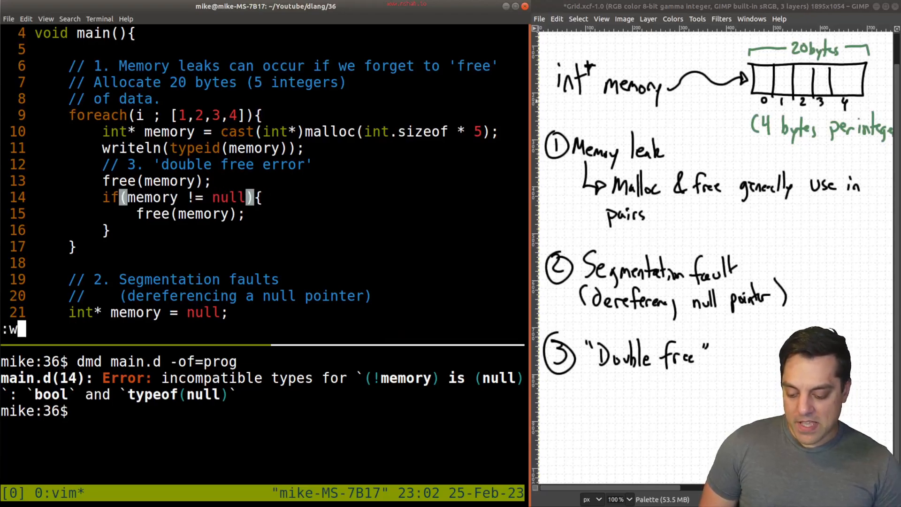
pyautogui.press('Return')
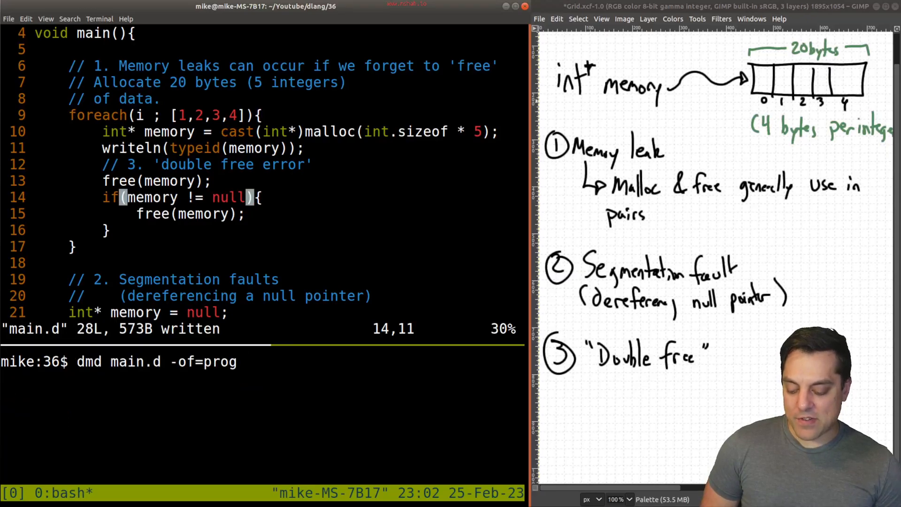
pyautogui.write('./prog')
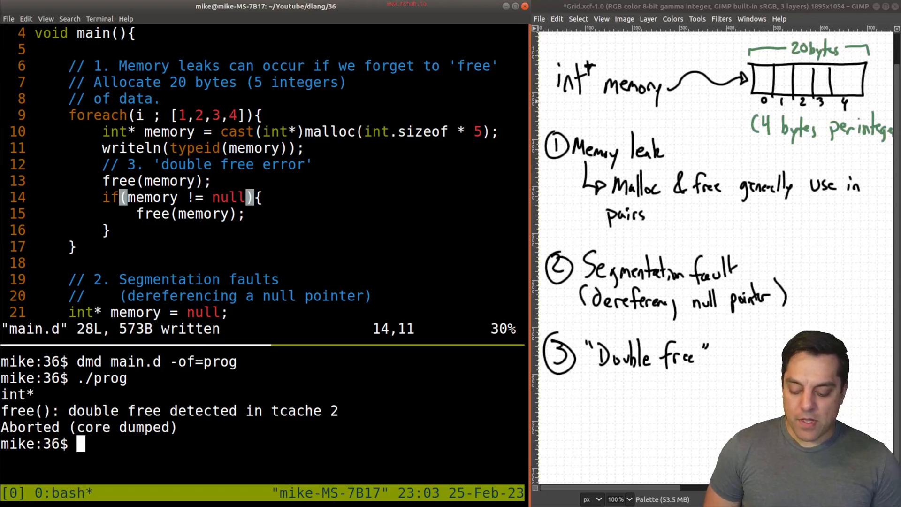
pyautogui.write(':w')
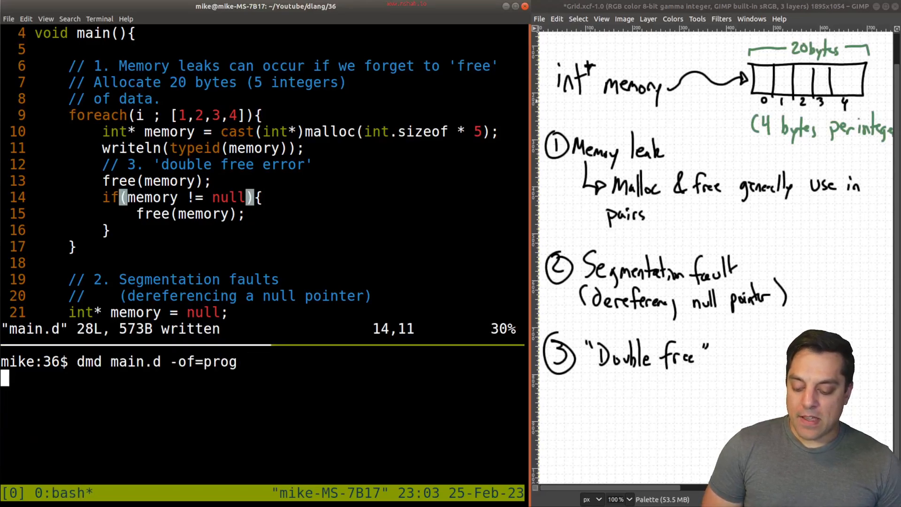
pyautogui.write('./prog')
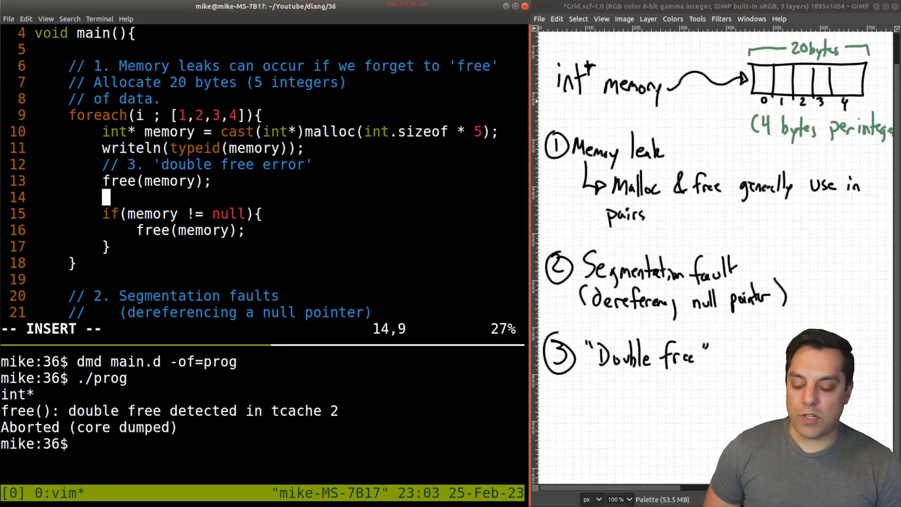
# Step: Set memory = null; after the first free so the program no longer aborts
pyautogui.write('mem')
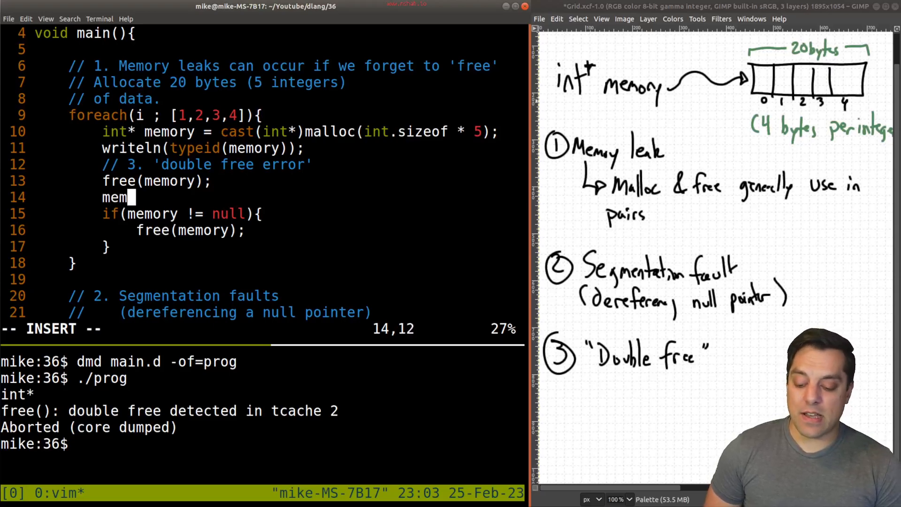
pyautogui.write('ory = null;')
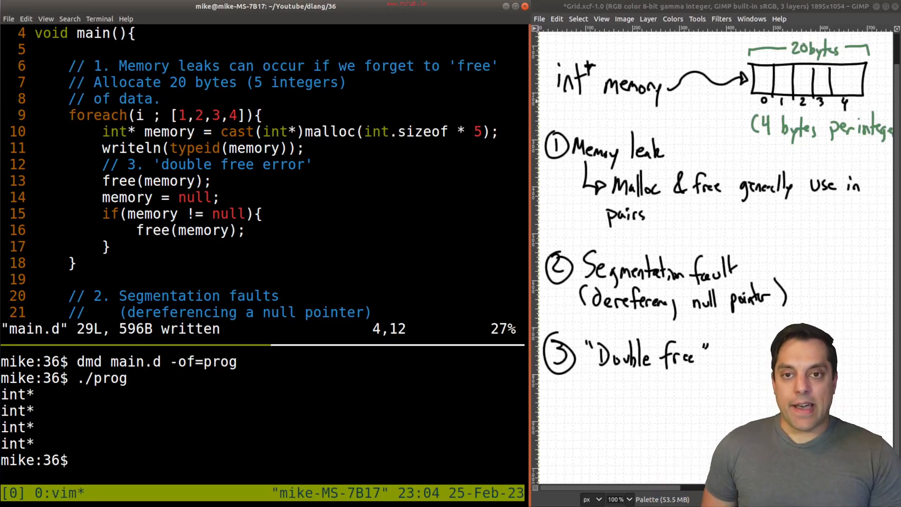
pyautogui.write('@safe')
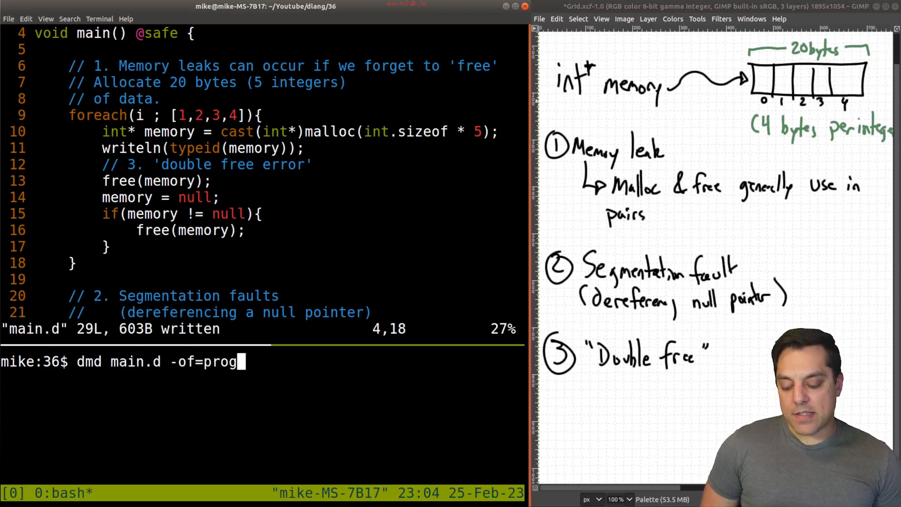
pyautogui.press('Return')
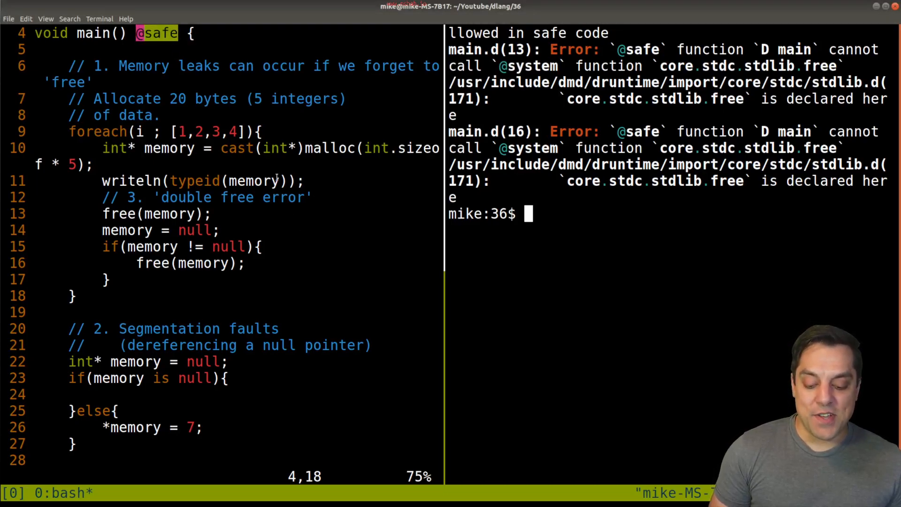
pyautogui.doubleClick(329, 148)
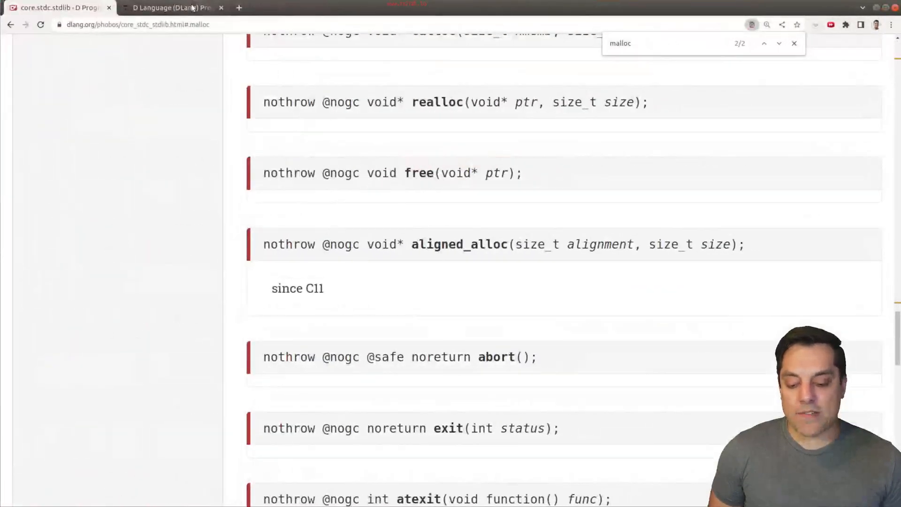
# Step: Switch from the core.stdc.stdlib docs to the D Language (DLang) Programming course page
pyautogui.click(169, 7)
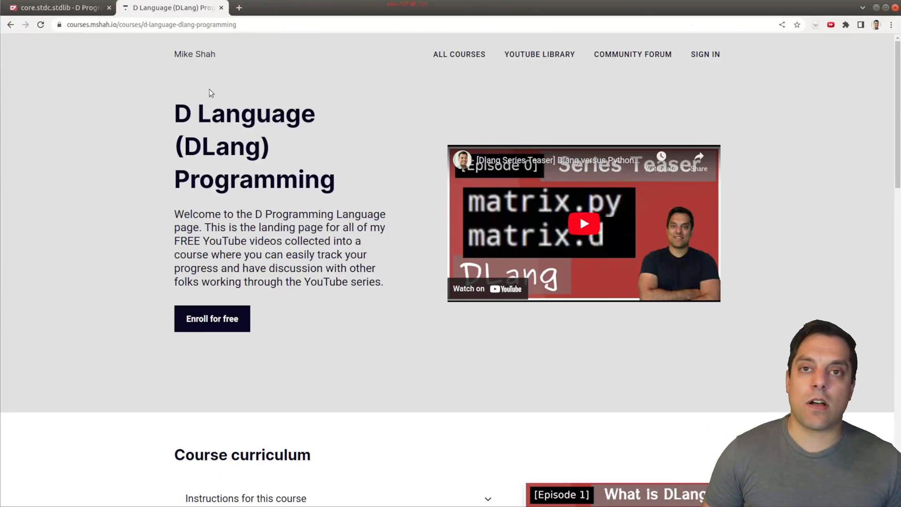